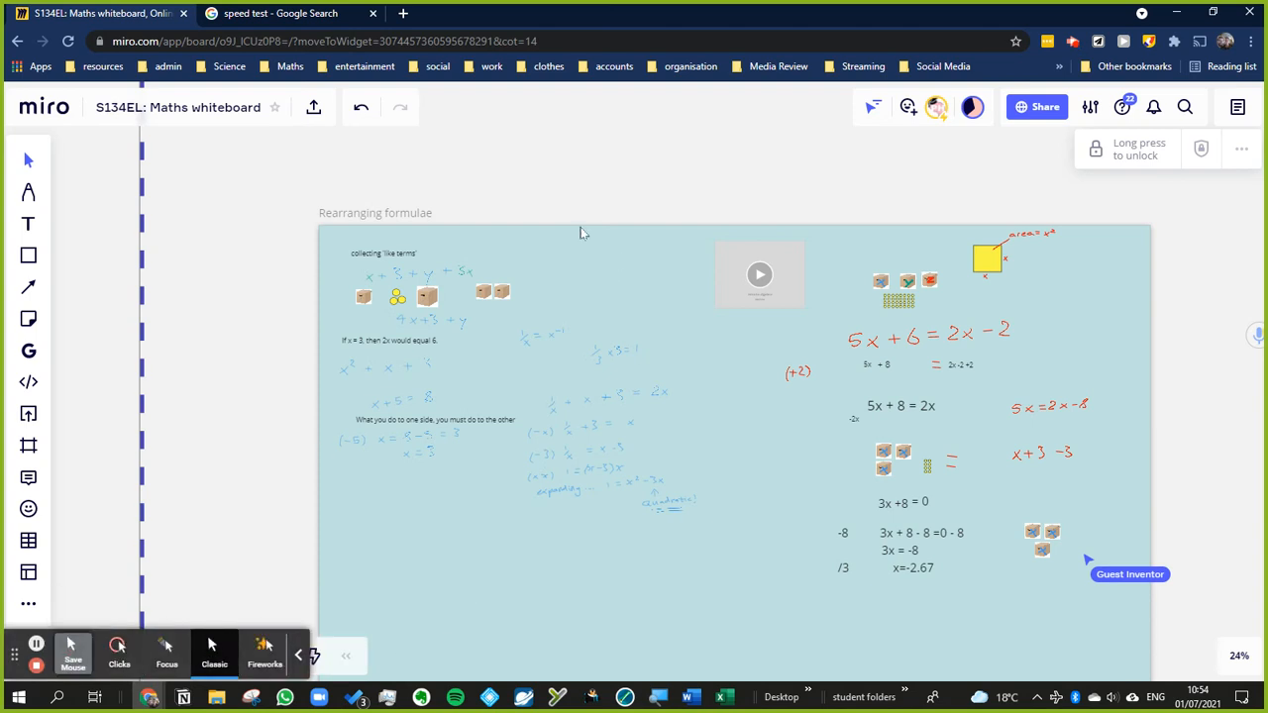
# Scroll the Miro maths board to the Mathematics banner with its Resources label
pyautogui.scroll(-3)
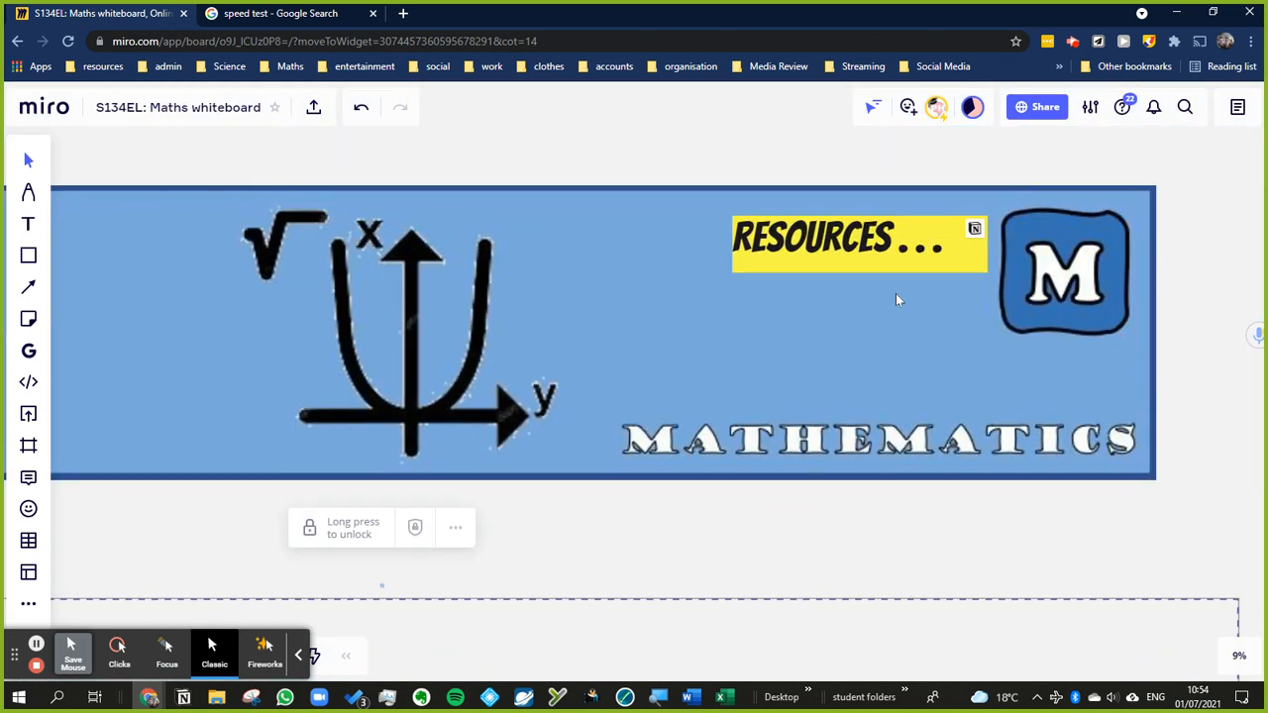
pyautogui.moveTo(973, 229)
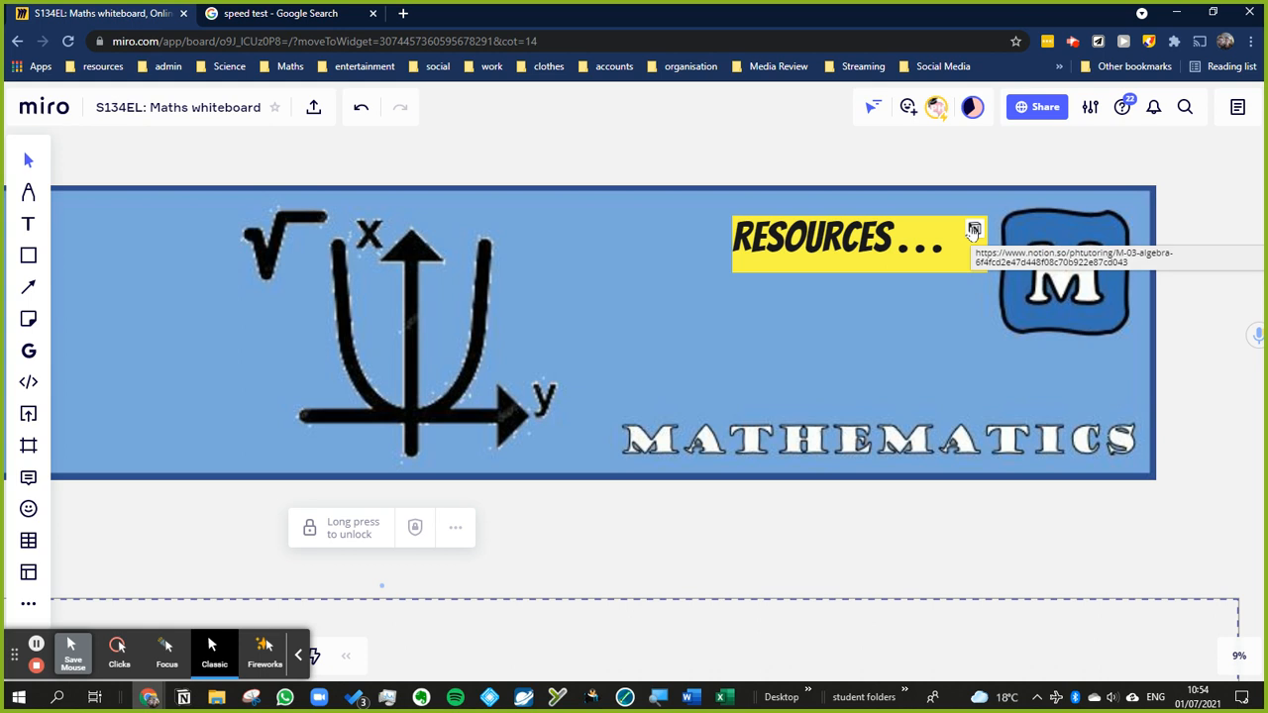
# Open the M-03 algebra Notion page from the banner link, toggle the sidebar, and scroll down
pyautogui.click(971, 230)
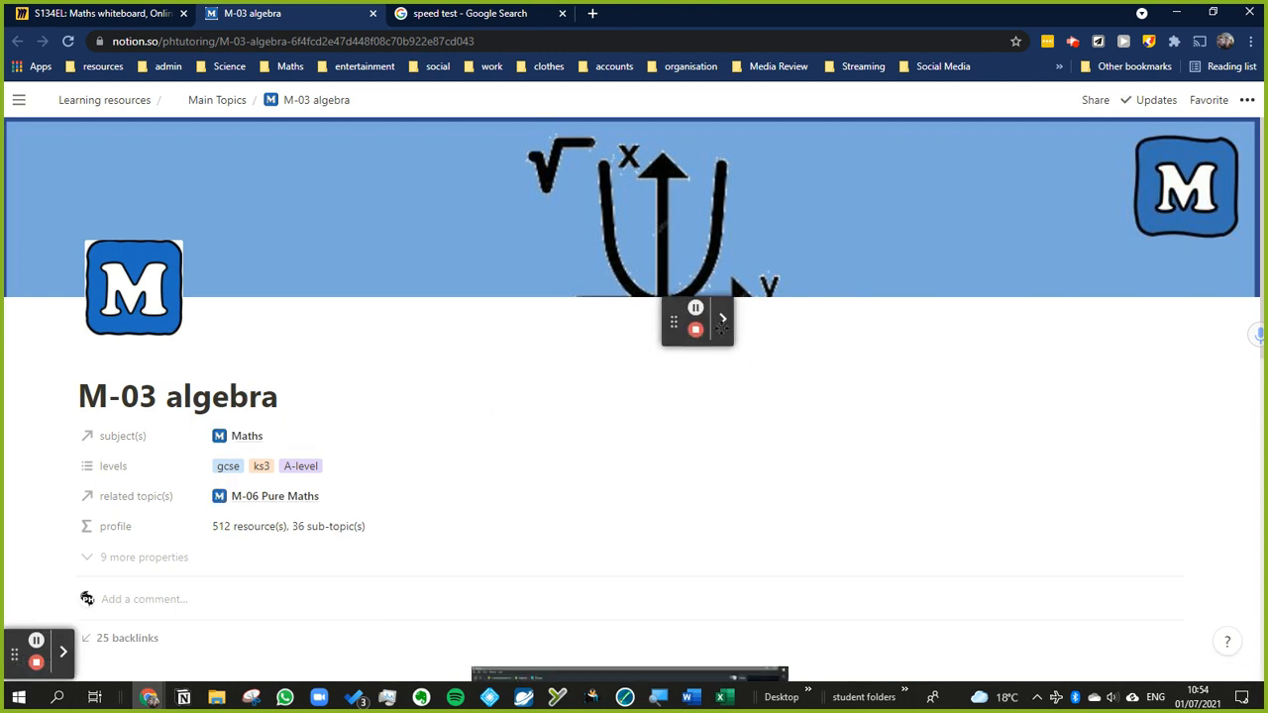
pyautogui.click(21, 99)
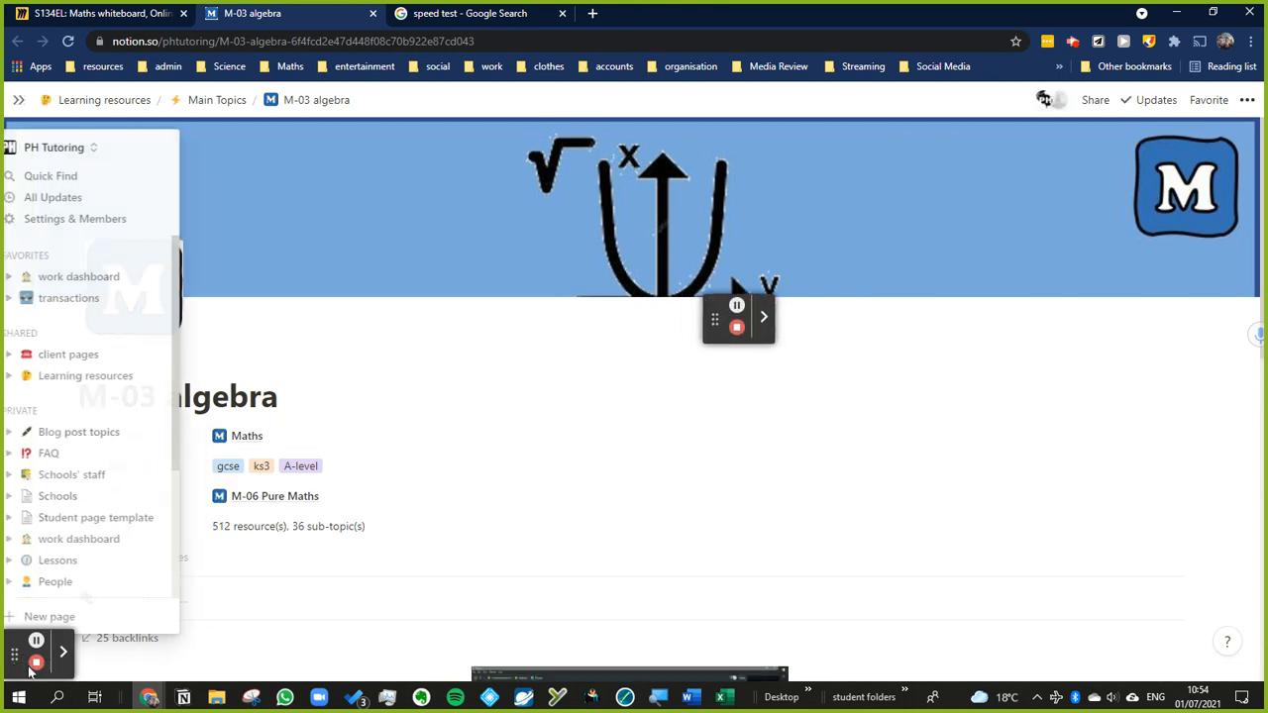
pyautogui.click(18, 100)
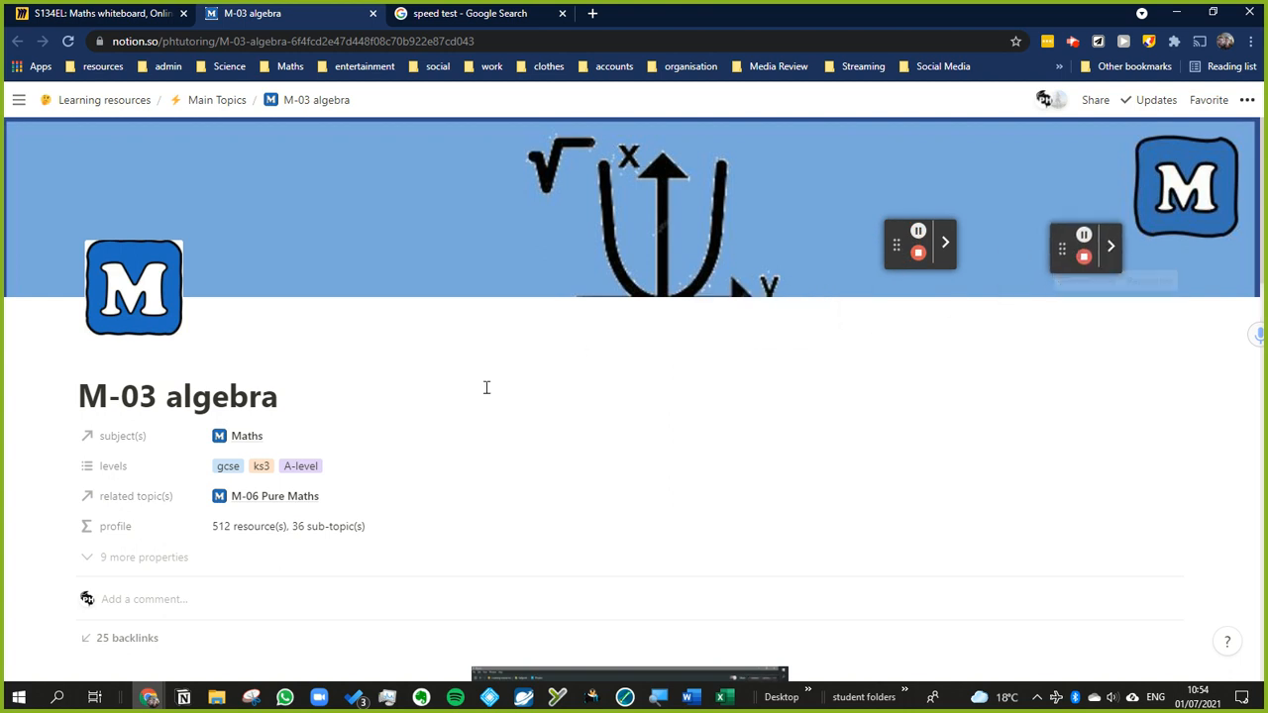
pyautogui.scroll(-3)
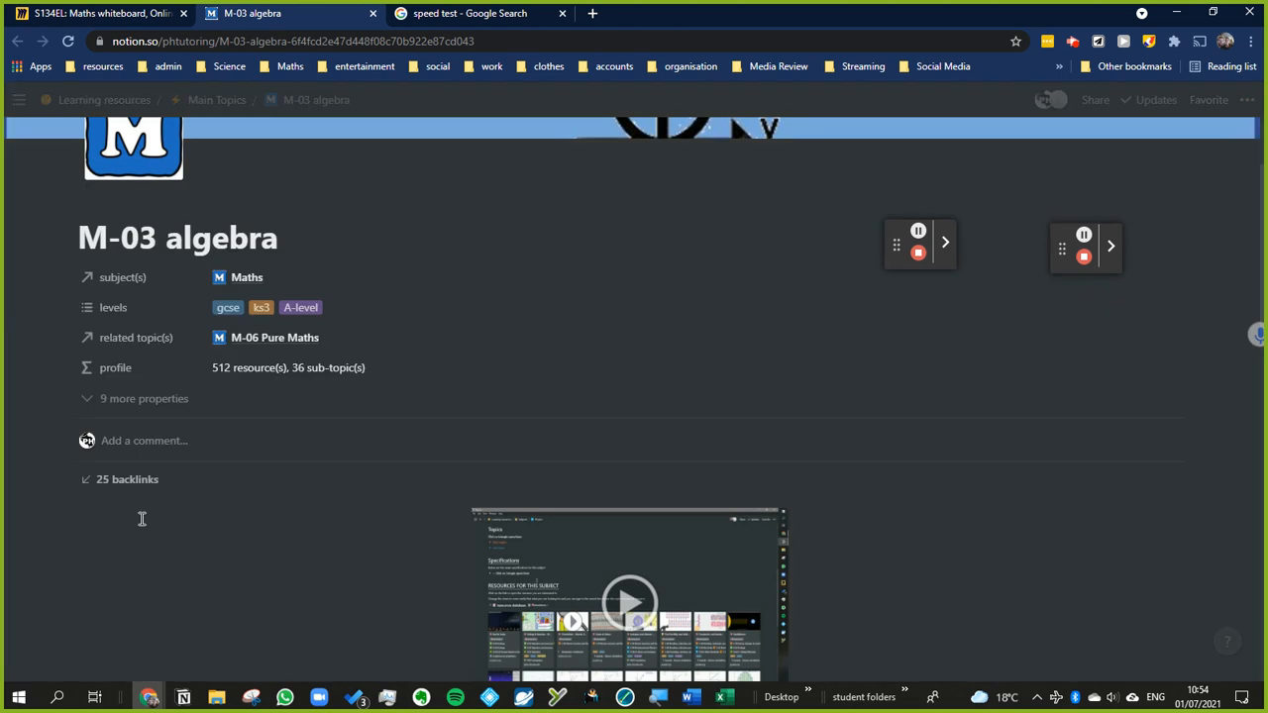
pyautogui.scroll(-3)
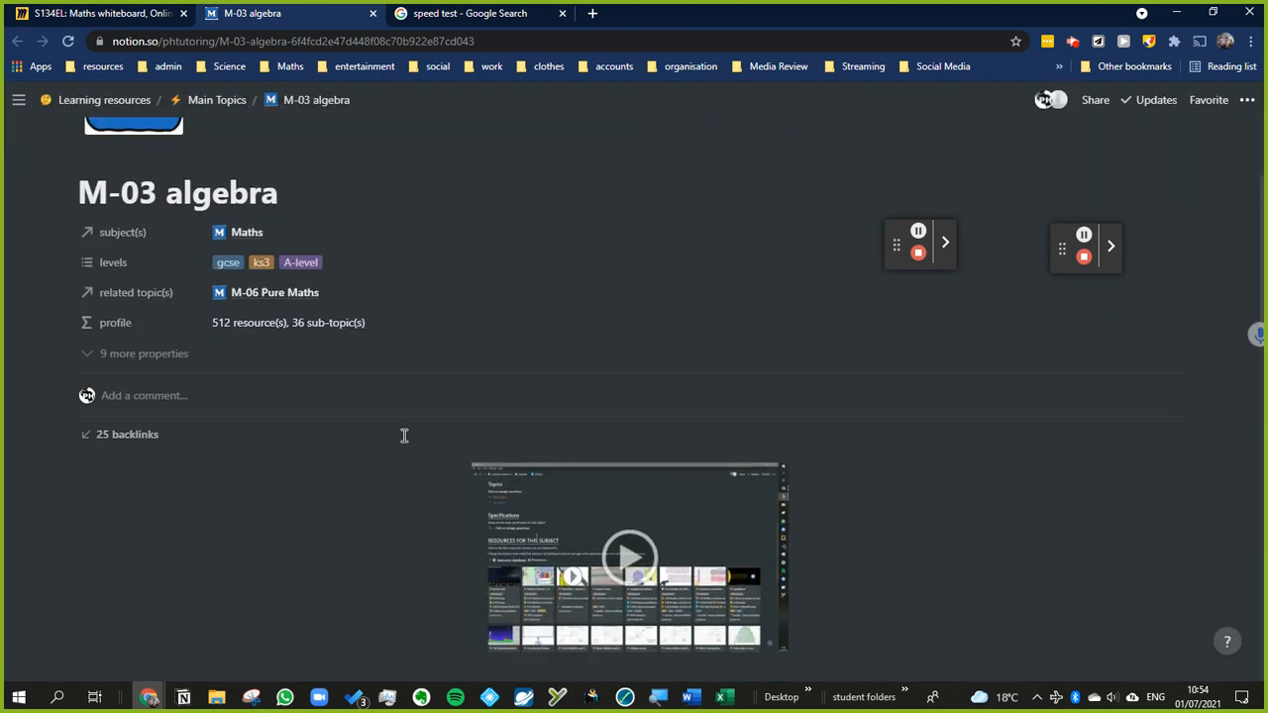
# Expand M-03 algebra's Sub-topics toggle and open M-03.1.2 Collecting Like Terms
pyautogui.scroll(-3)
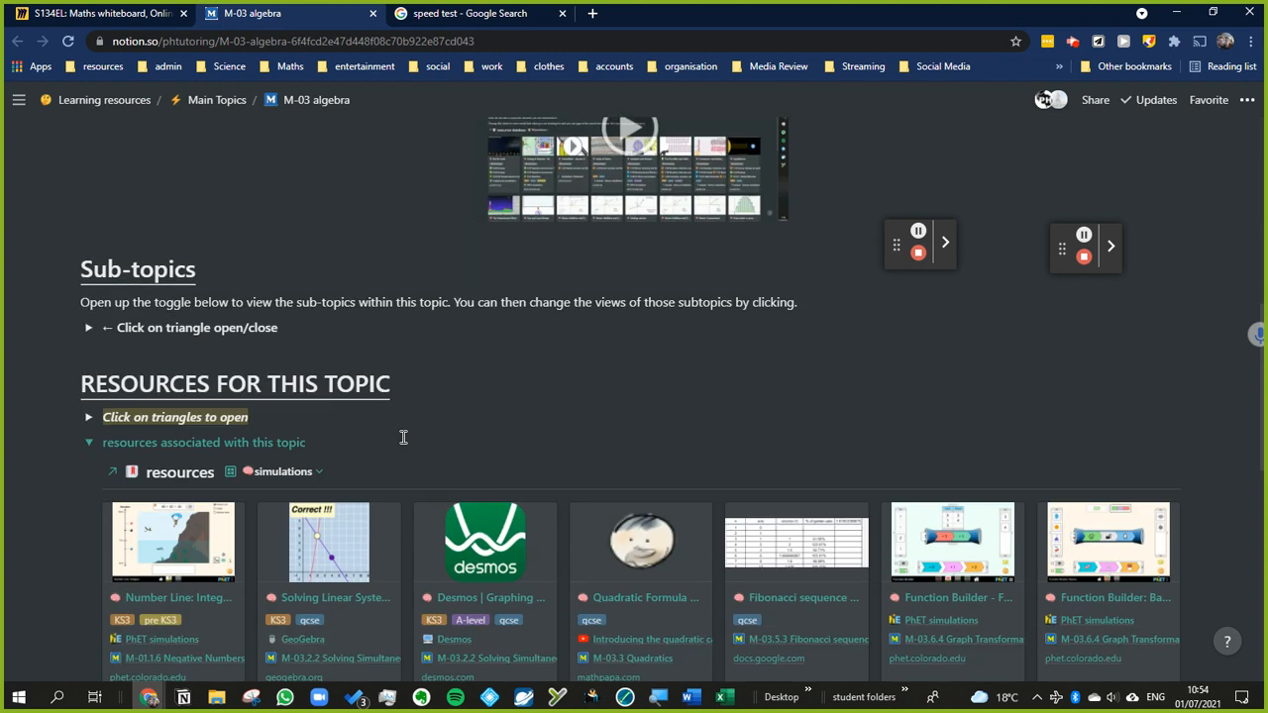
pyautogui.moveTo(69, 327)
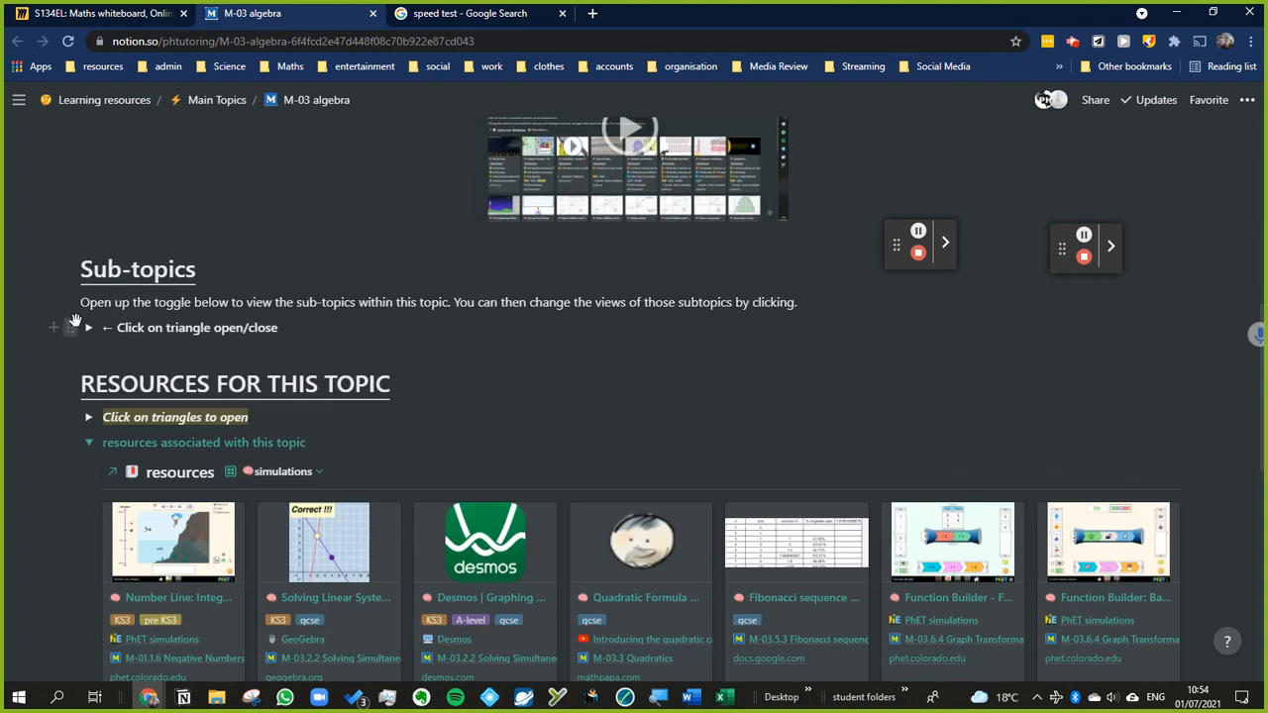
pyautogui.click(92, 328)
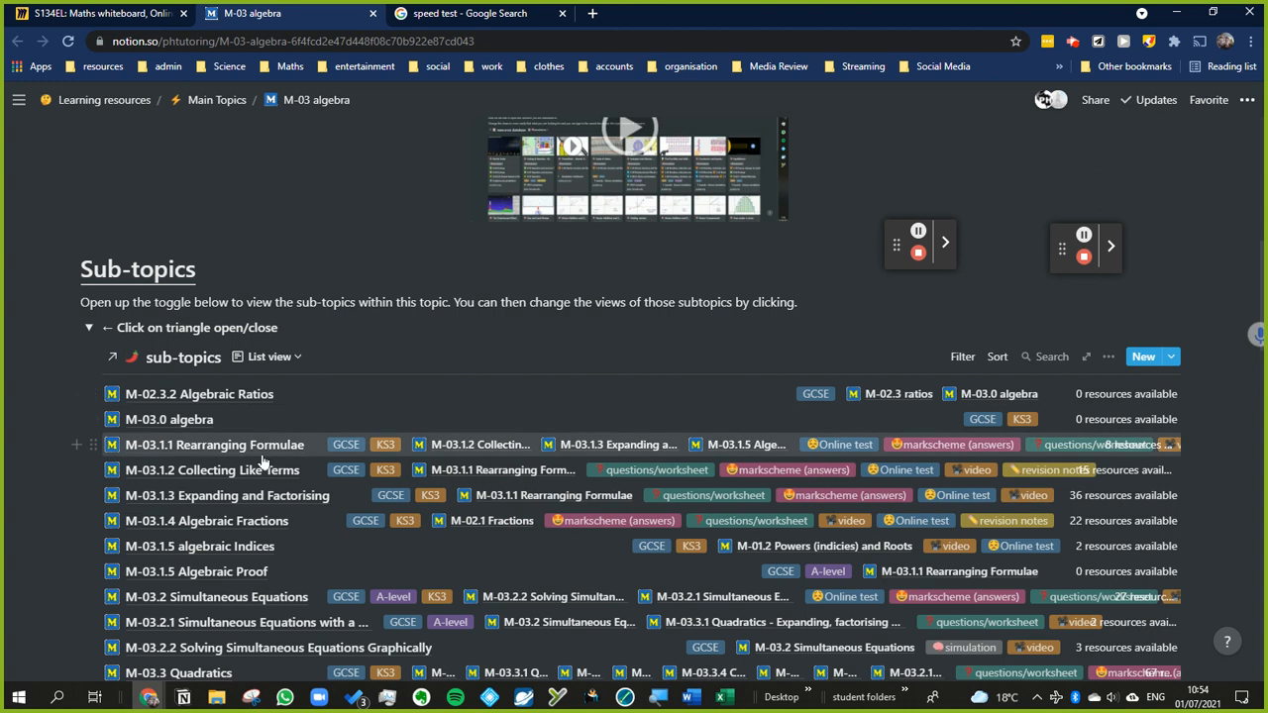
pyautogui.scroll(-3)
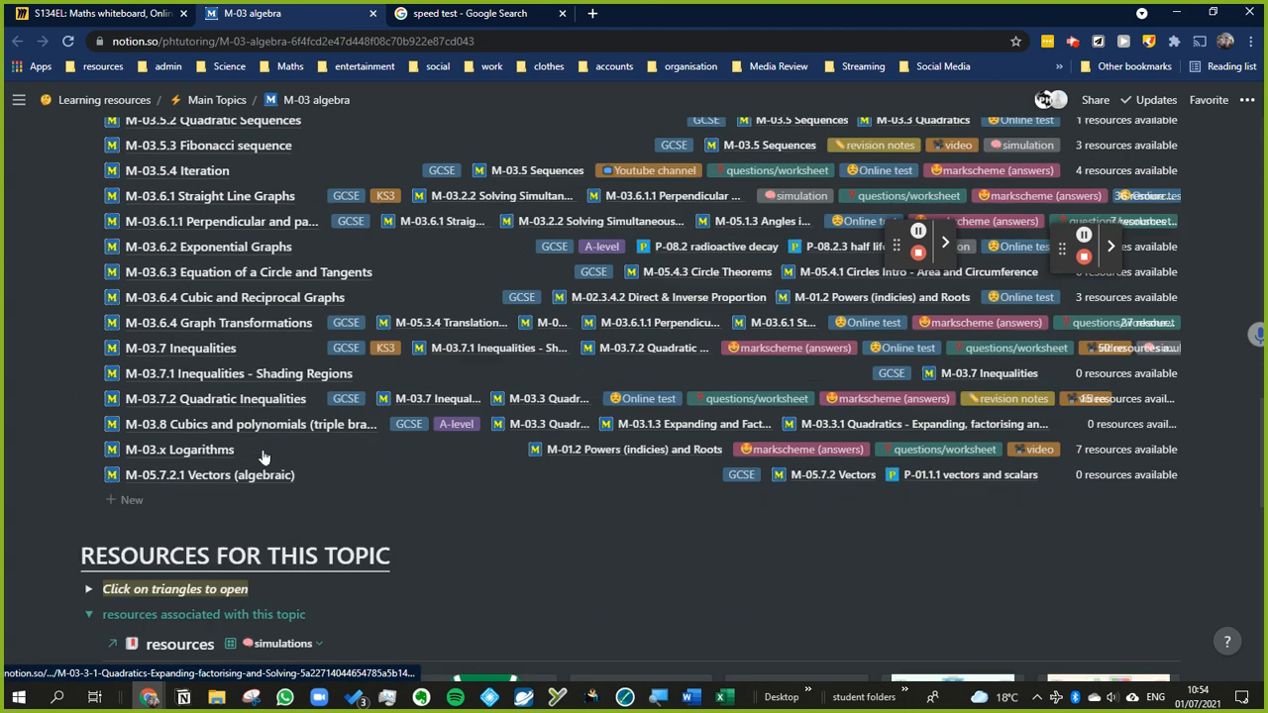
pyautogui.scroll(3)
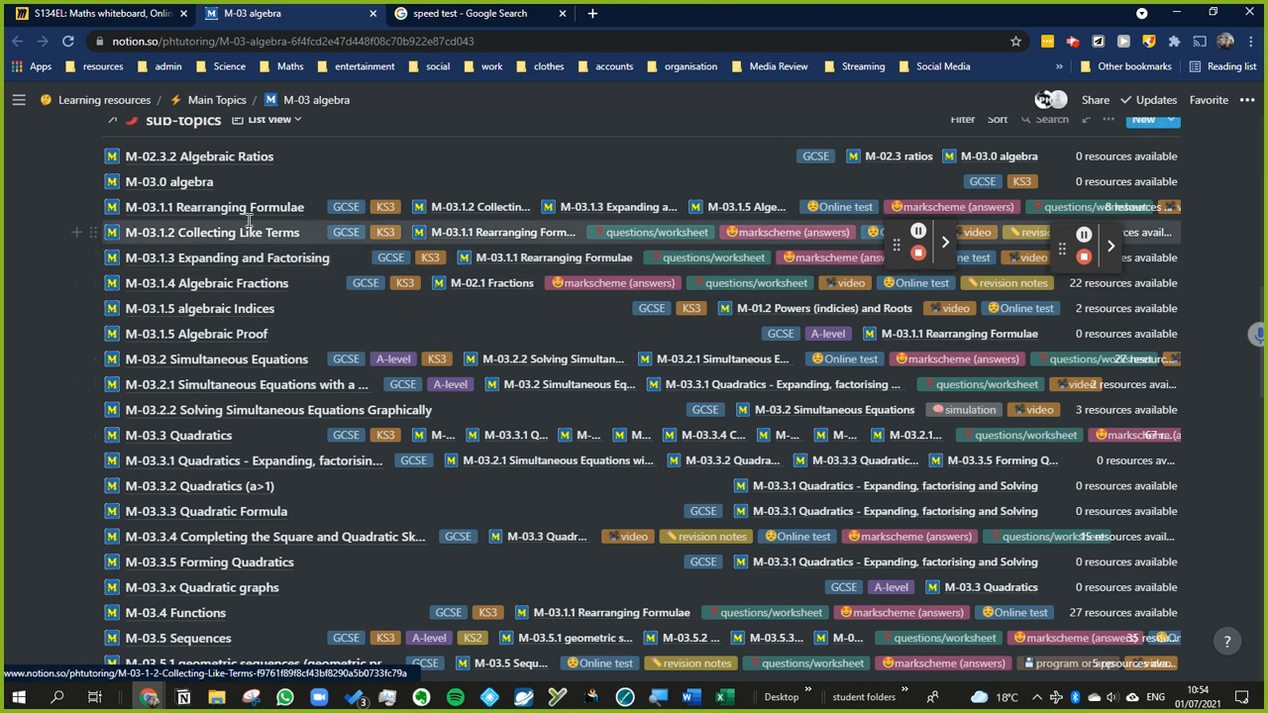
pyautogui.moveTo(243, 258)
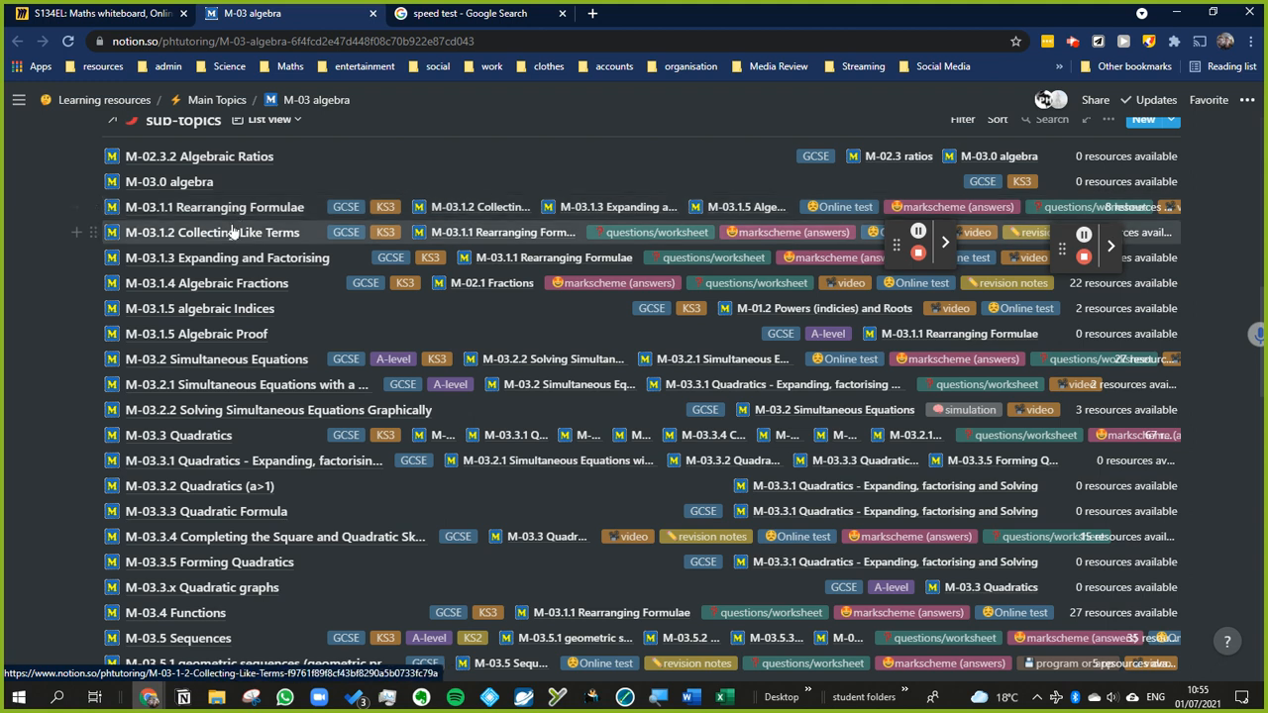
pyautogui.click(233, 232)
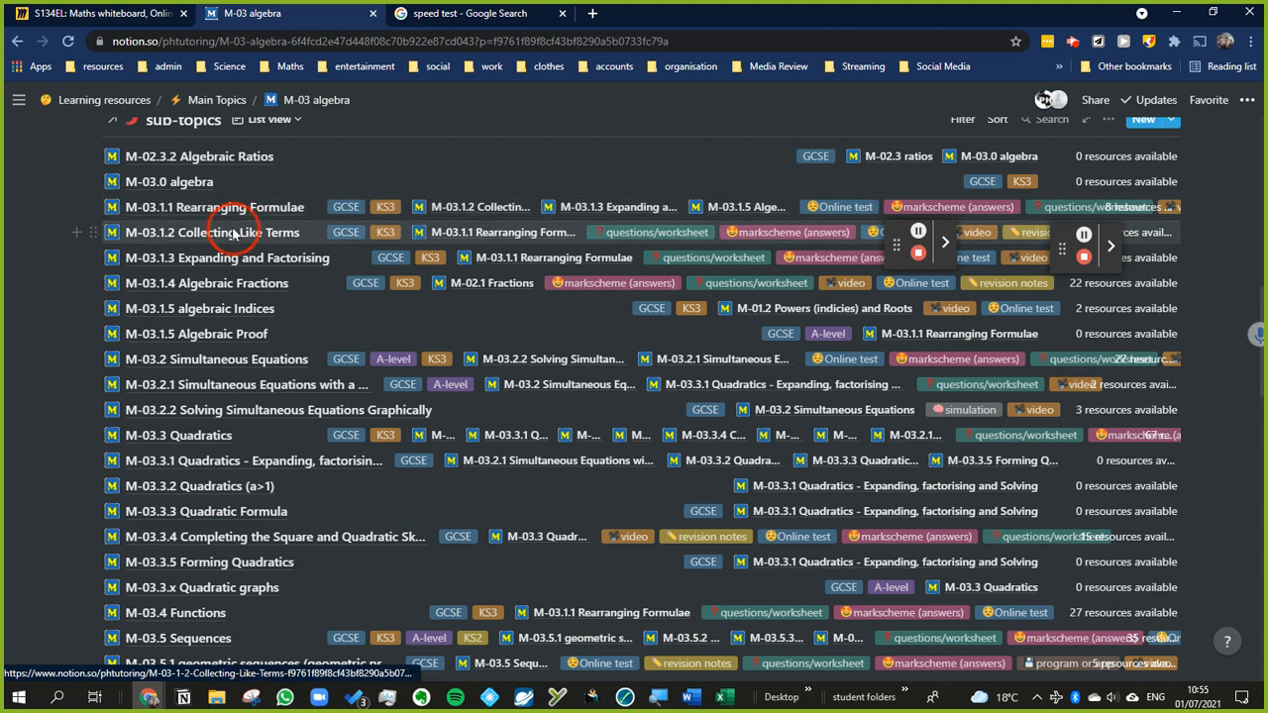
# Open Collecting Like Terms as a full page and expand its 'Resources associated with this topic' gallery
pyautogui.click(229, 232)
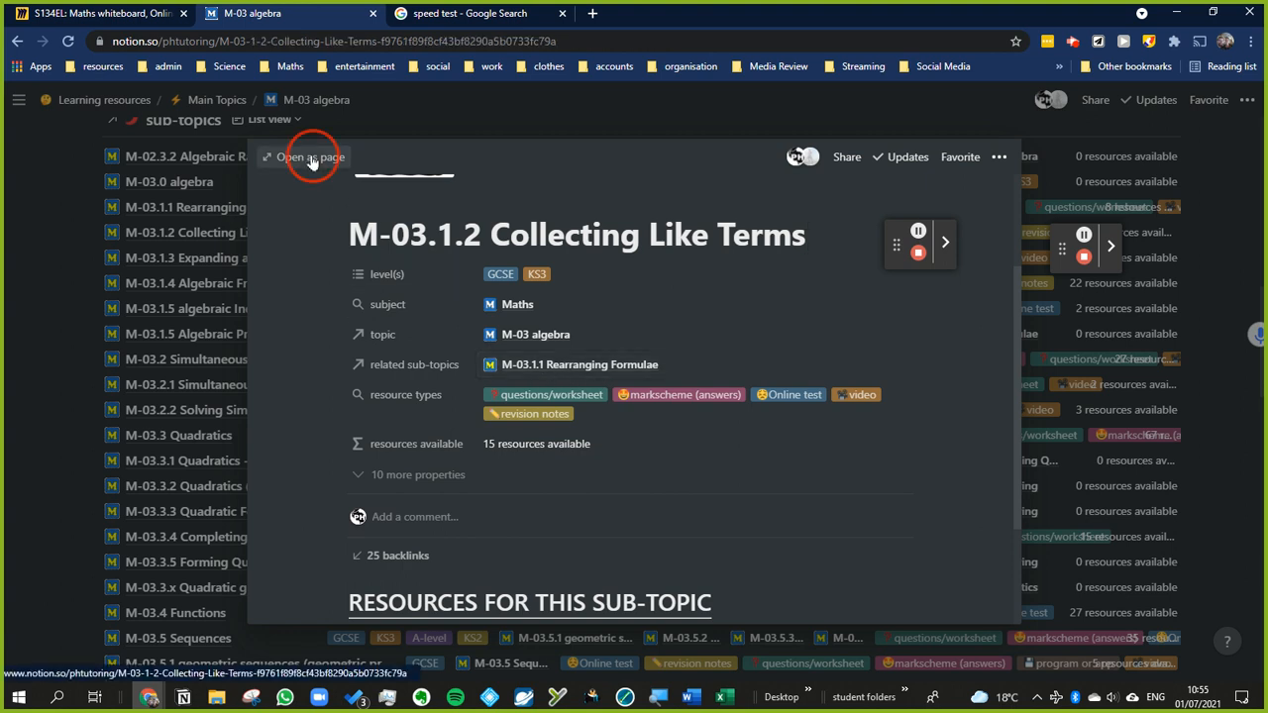
pyautogui.click(312, 157)
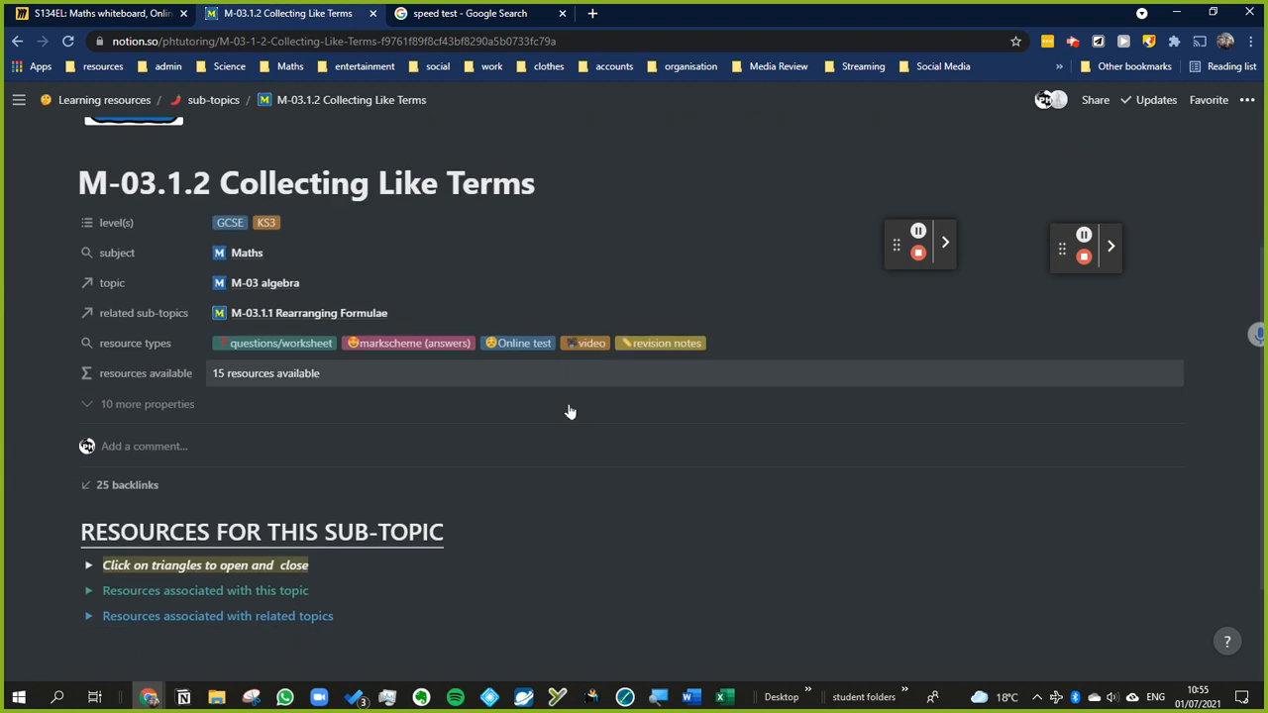
pyautogui.scroll(-3)
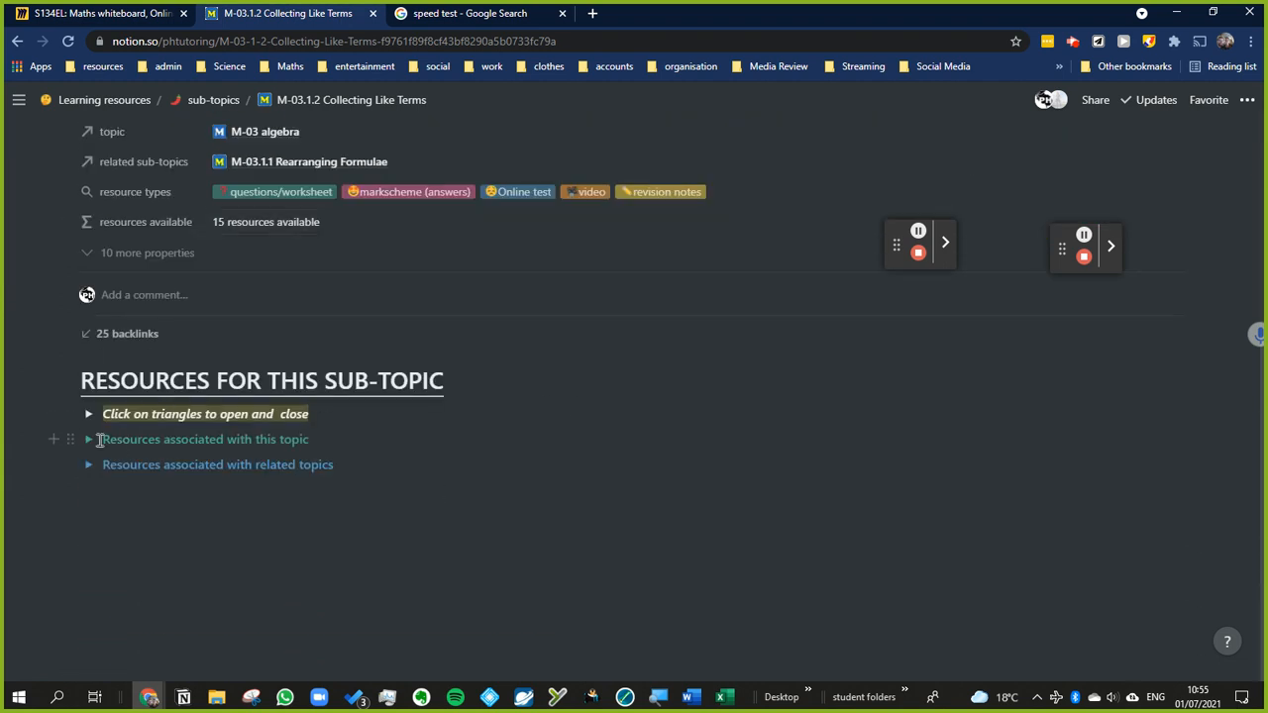
pyautogui.click(87, 439)
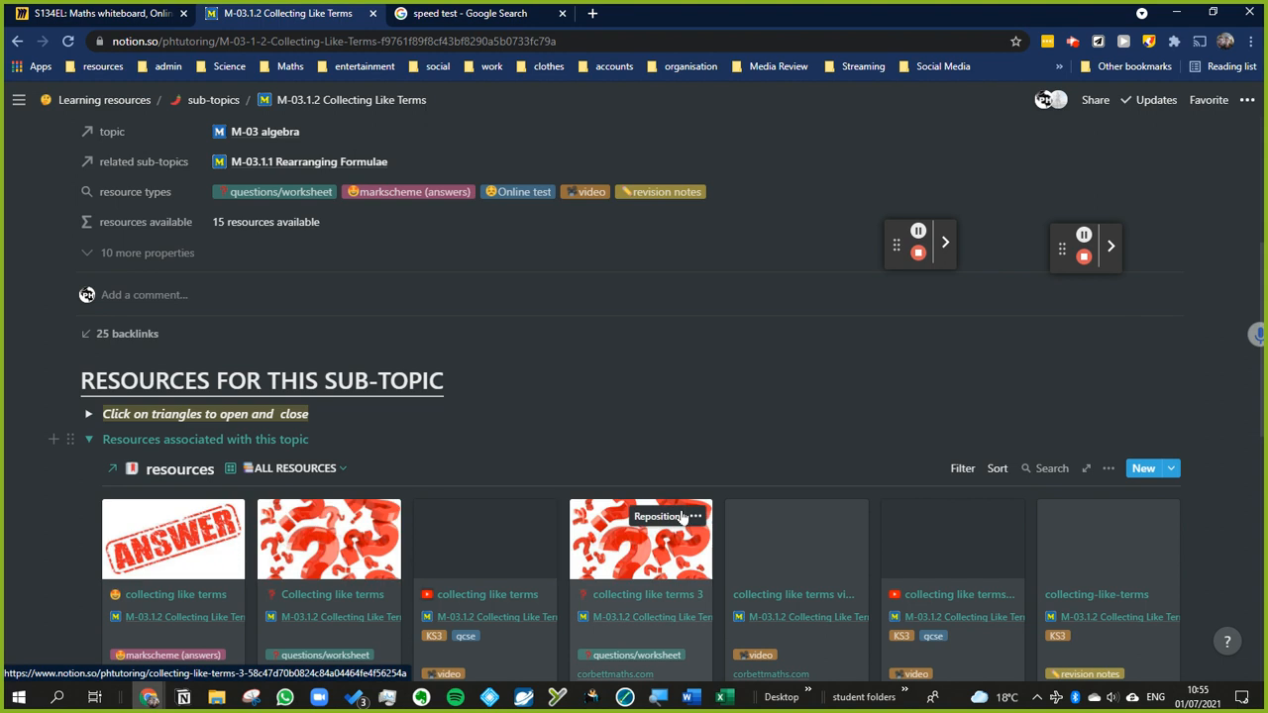
pyautogui.scroll(-3)
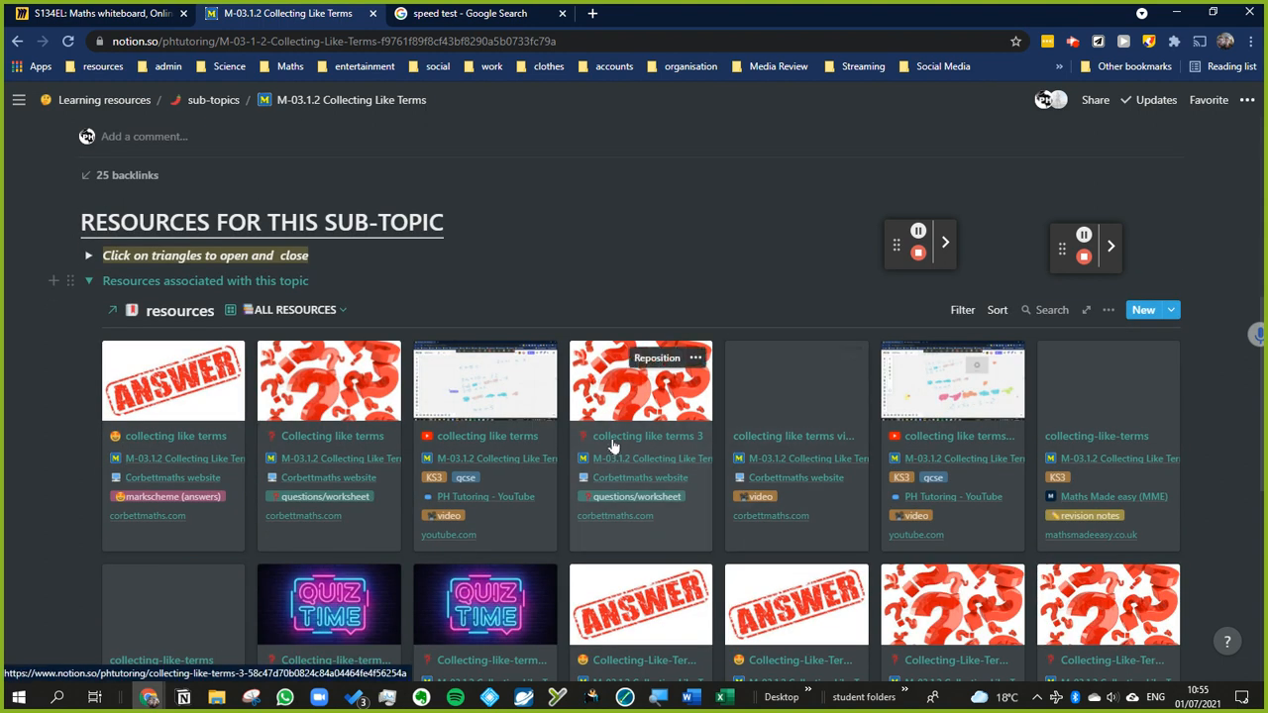
pyautogui.moveTo(990, 399)
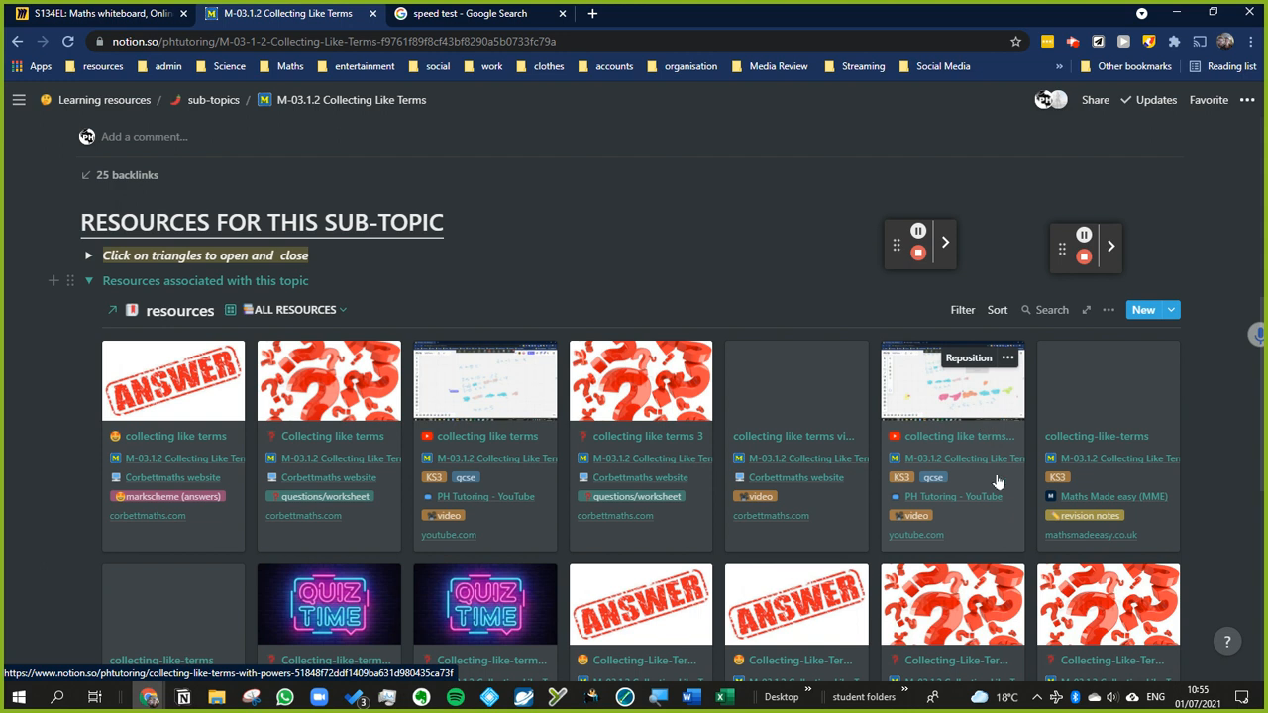
pyautogui.scroll(-3)
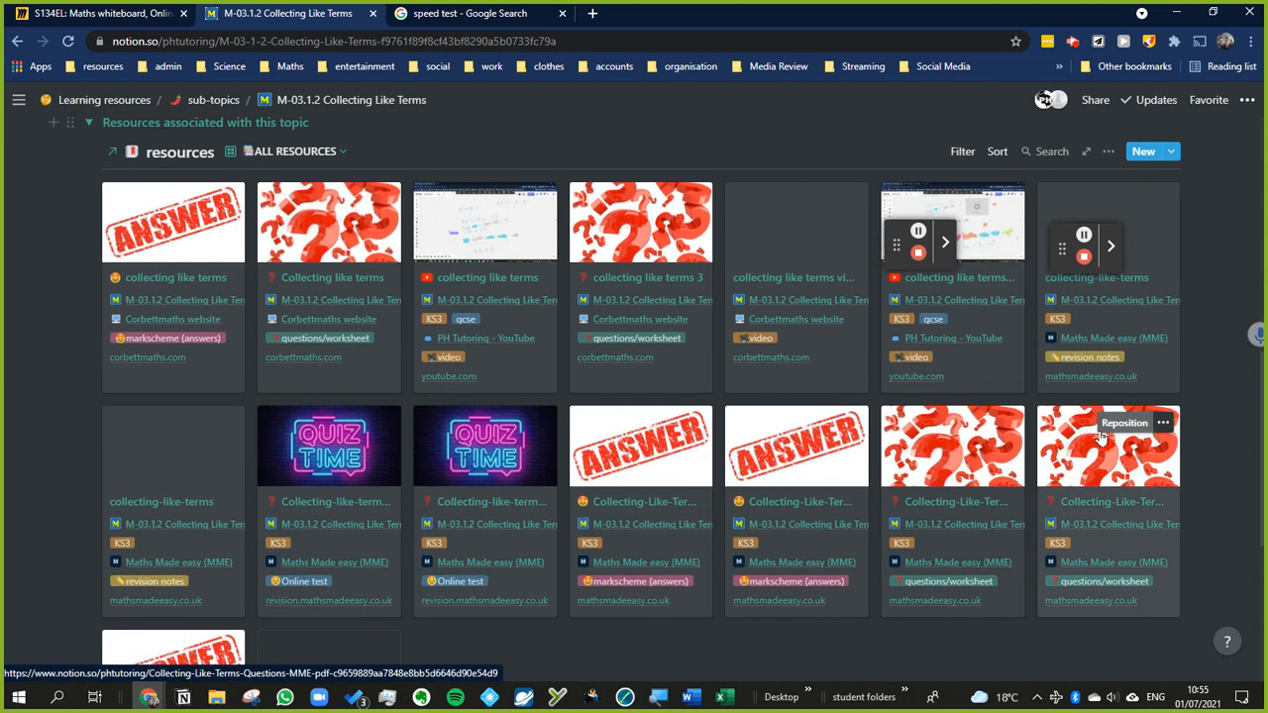
pyautogui.moveTo(640, 258)
pyautogui.write('math is')
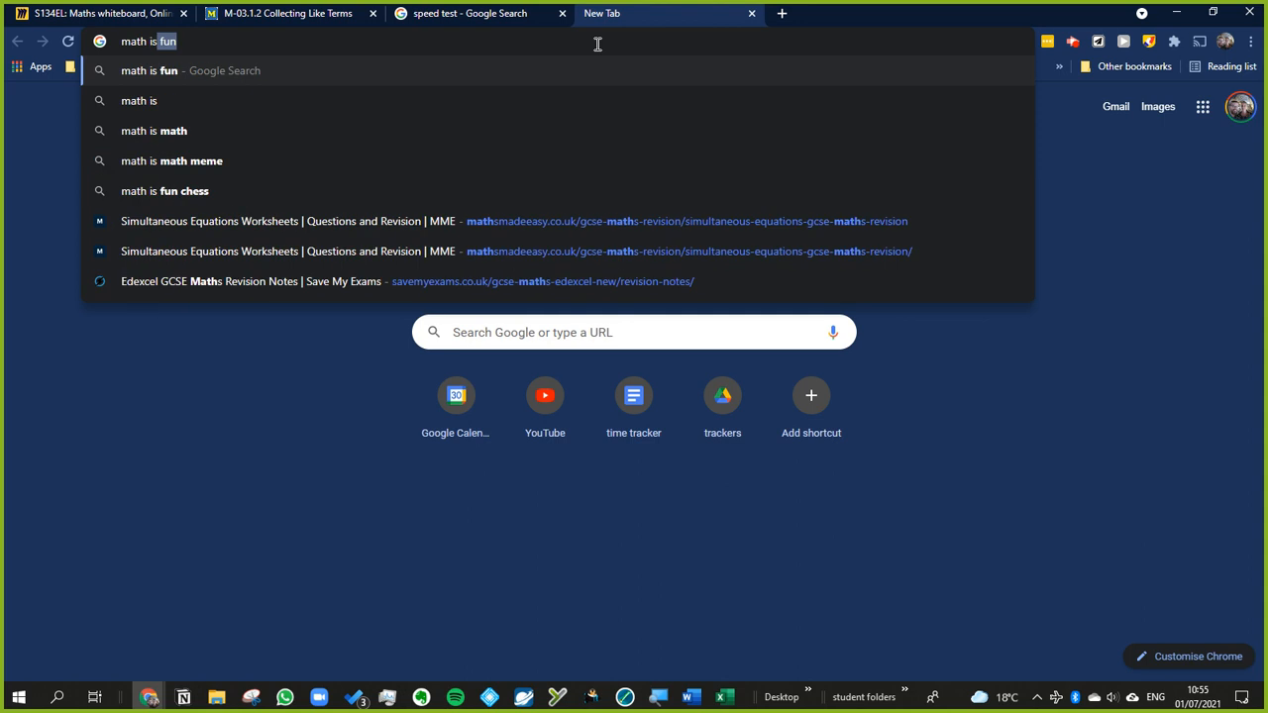
# Search Google for 'math is fun' and open the Math is Fun homepage
pyautogui.press('Enter')
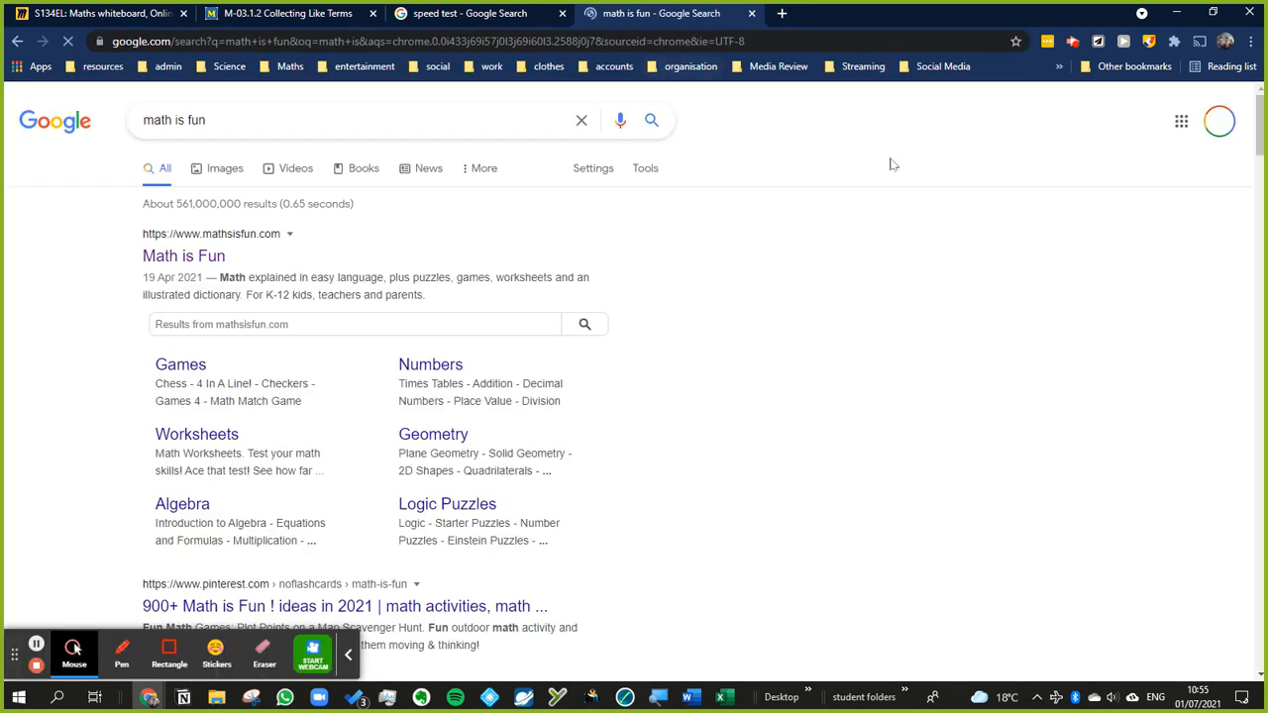
pyautogui.click(788, 13)
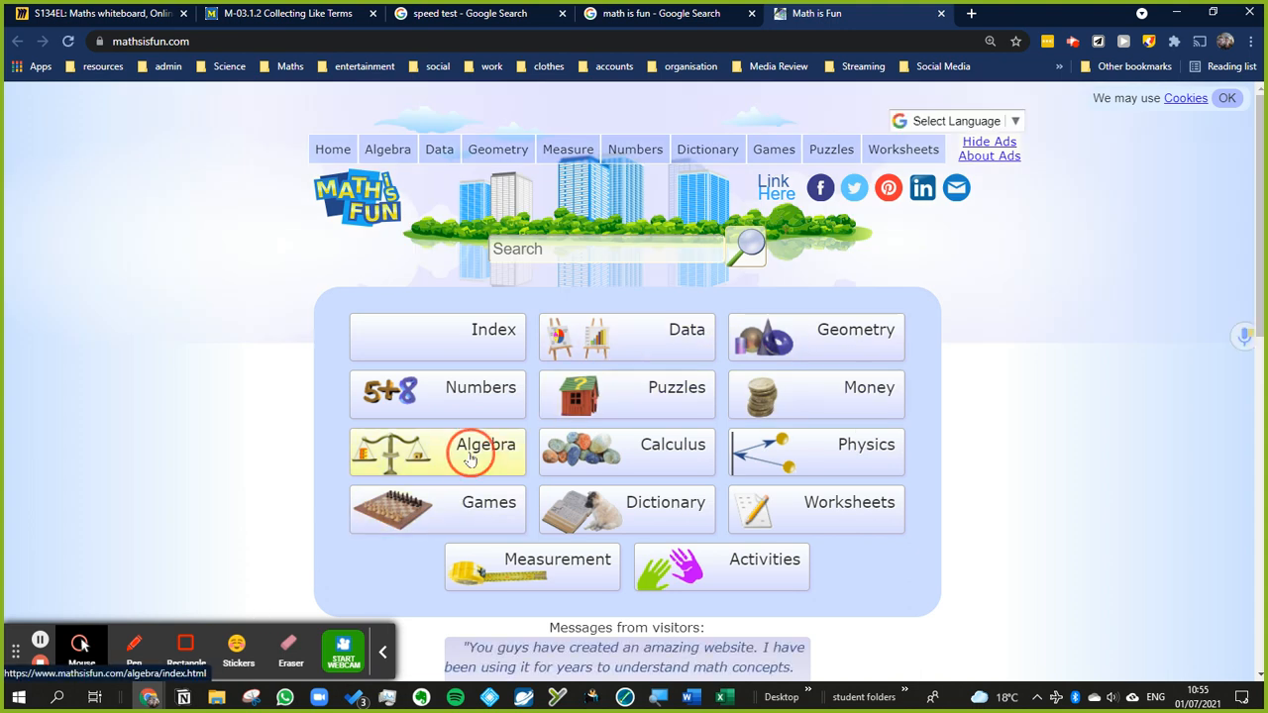
# Open the Math is Fun Algebra index, read Introduction to Algebra, and return
pyautogui.click(486, 452)
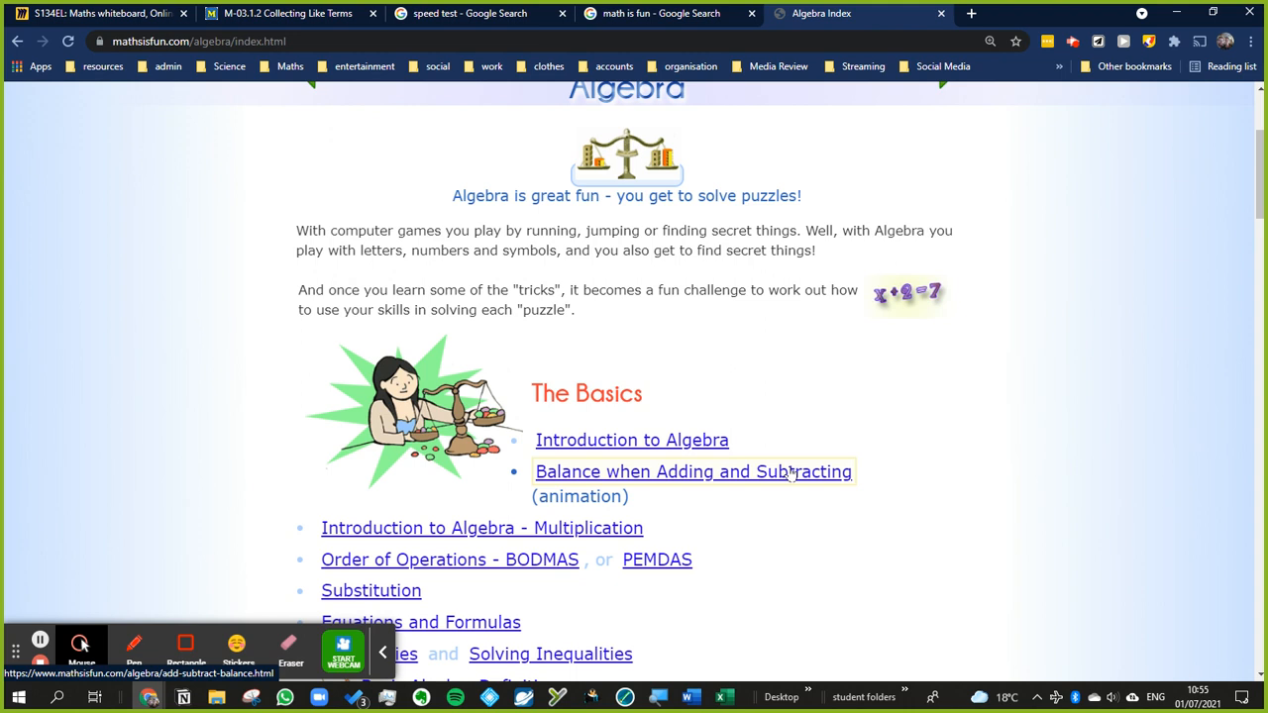
pyautogui.scroll(-3)
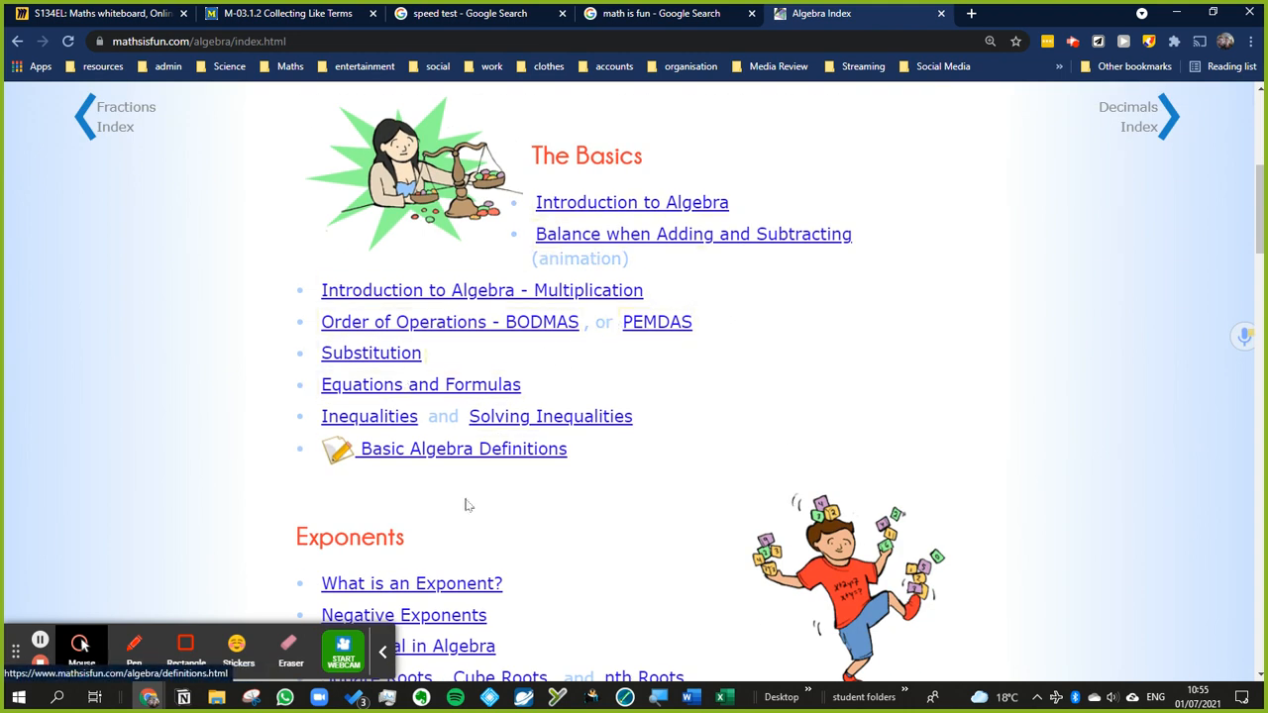
pyautogui.scroll(3)
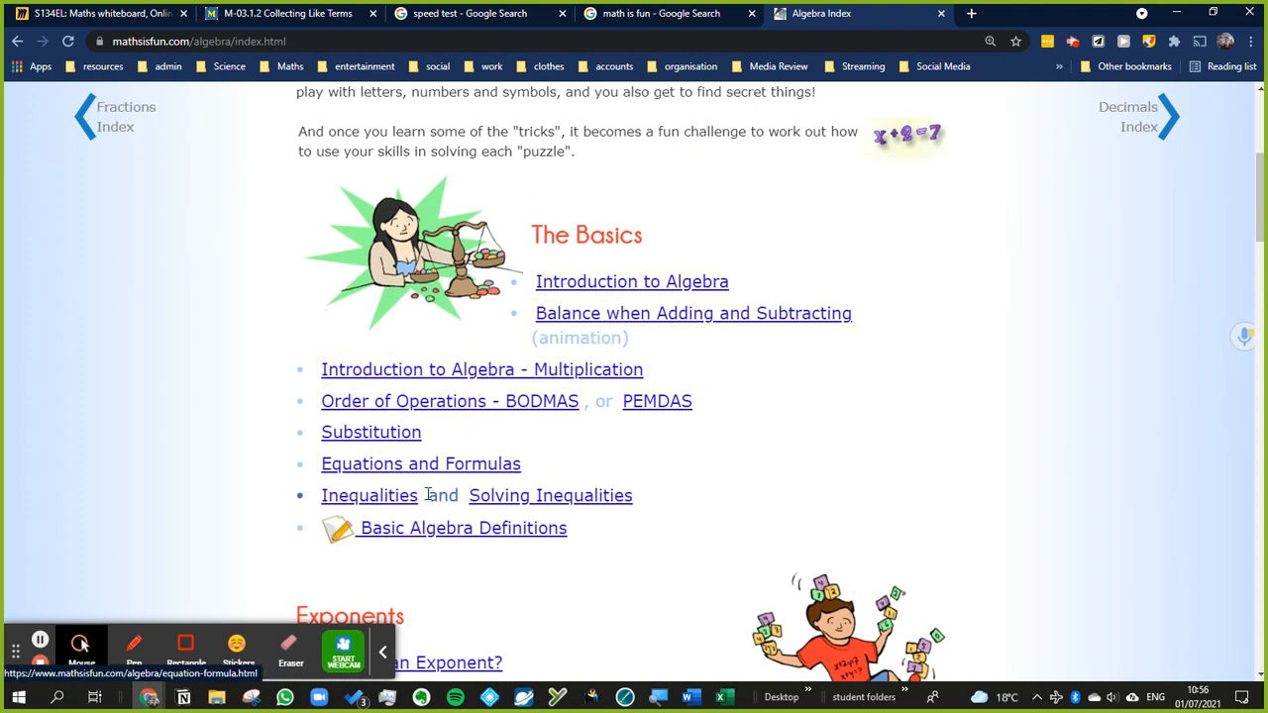
pyautogui.moveTo(589, 401)
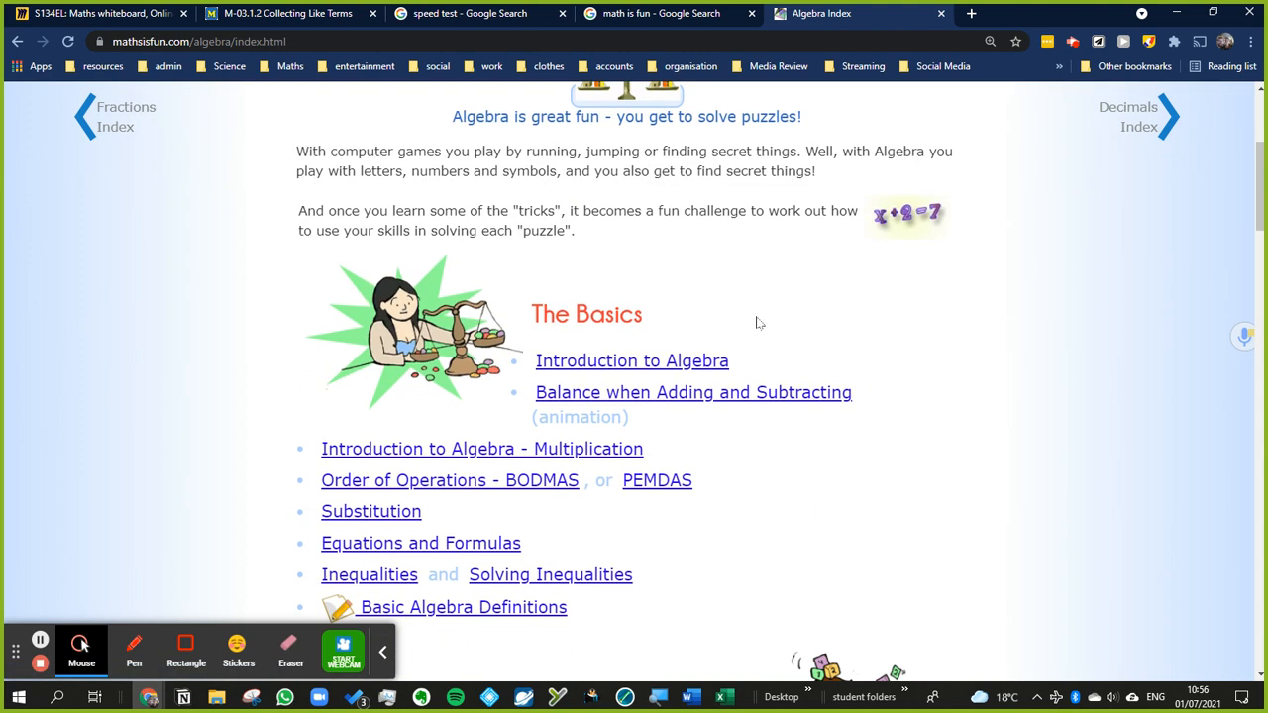
pyautogui.click(631, 360)
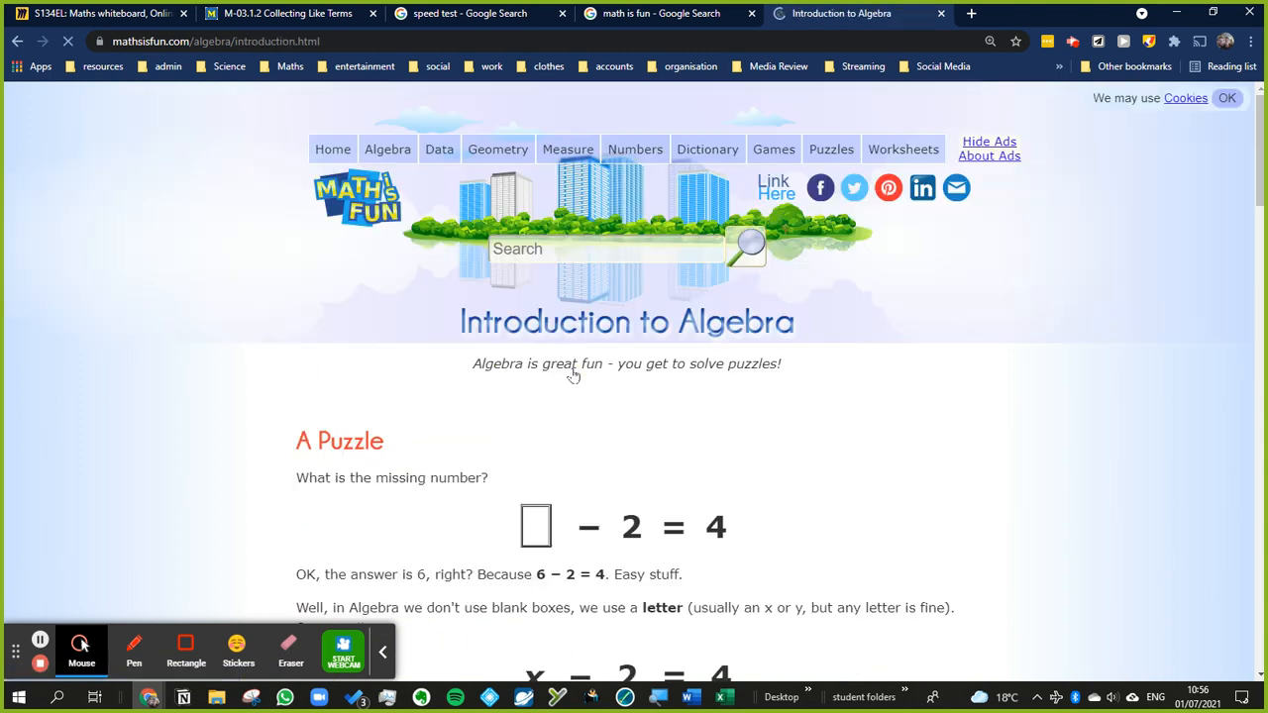
pyautogui.scroll(-3)
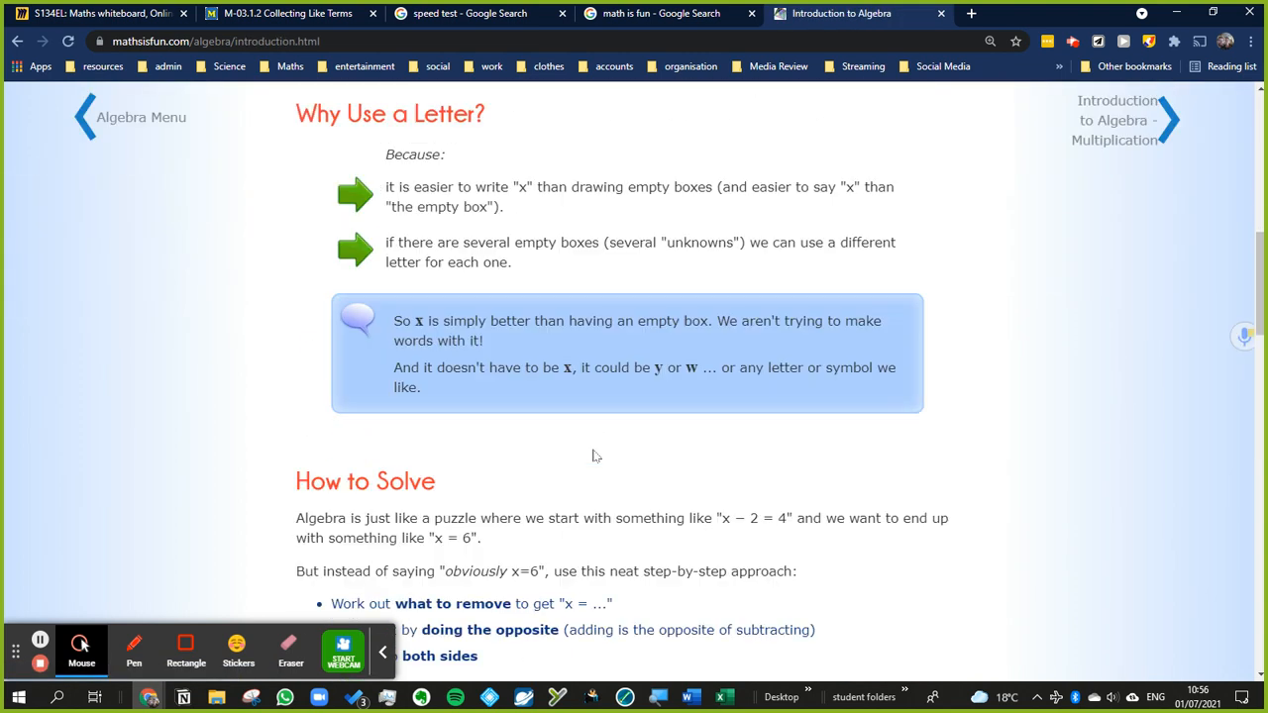
pyautogui.scroll(-3)
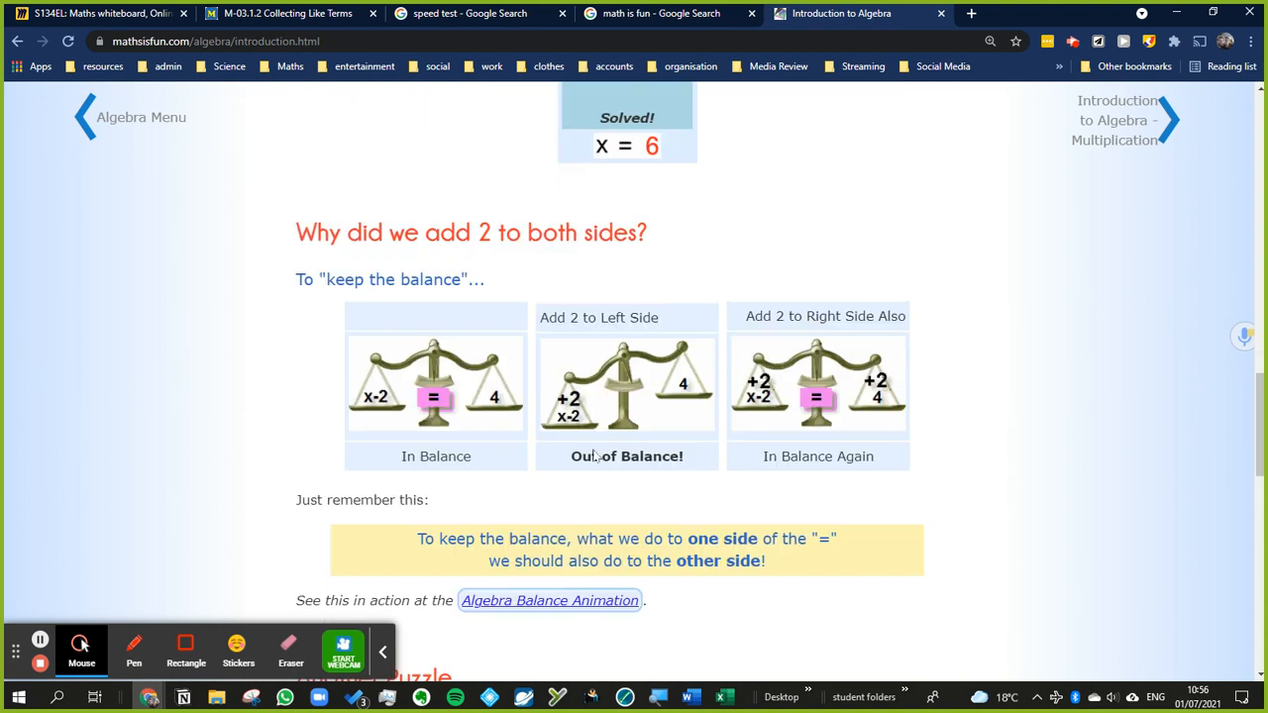
pyautogui.click(20, 49)
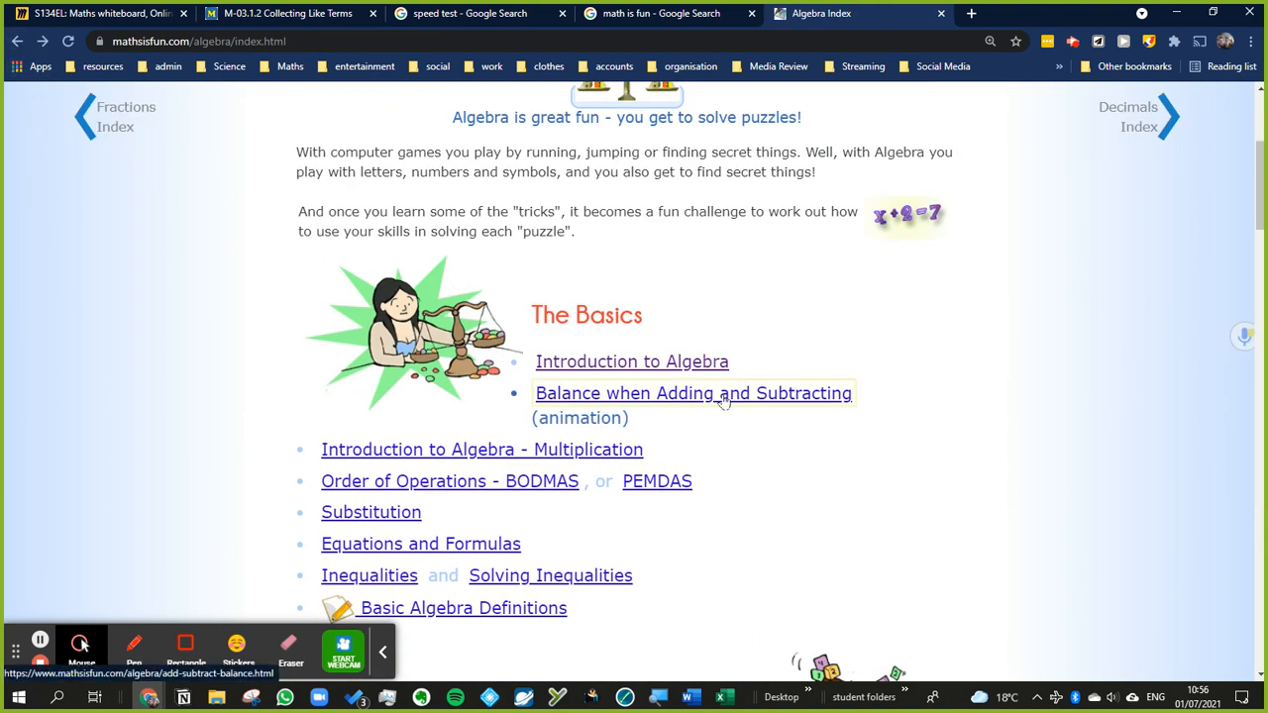
# View the Balance when Adding and Subtracting lesson, return to the index, and launch Save to Notion
pyautogui.click(693, 393)
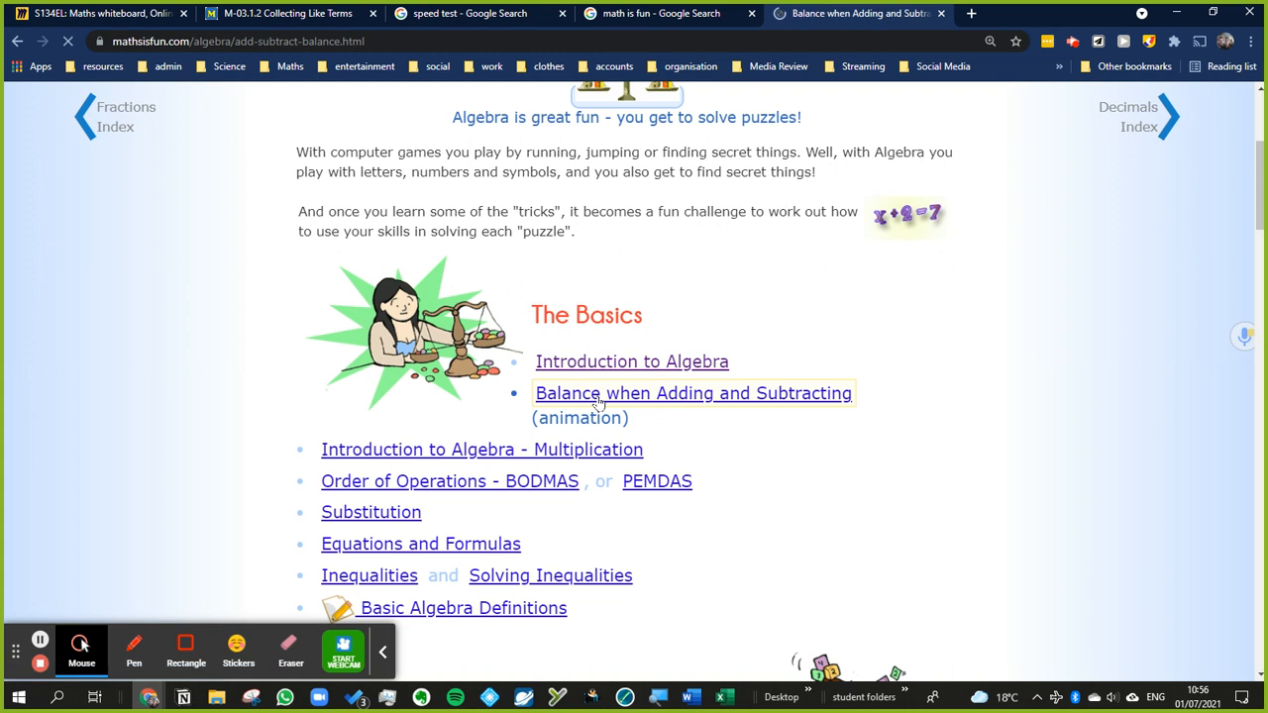
pyautogui.click(692, 393)
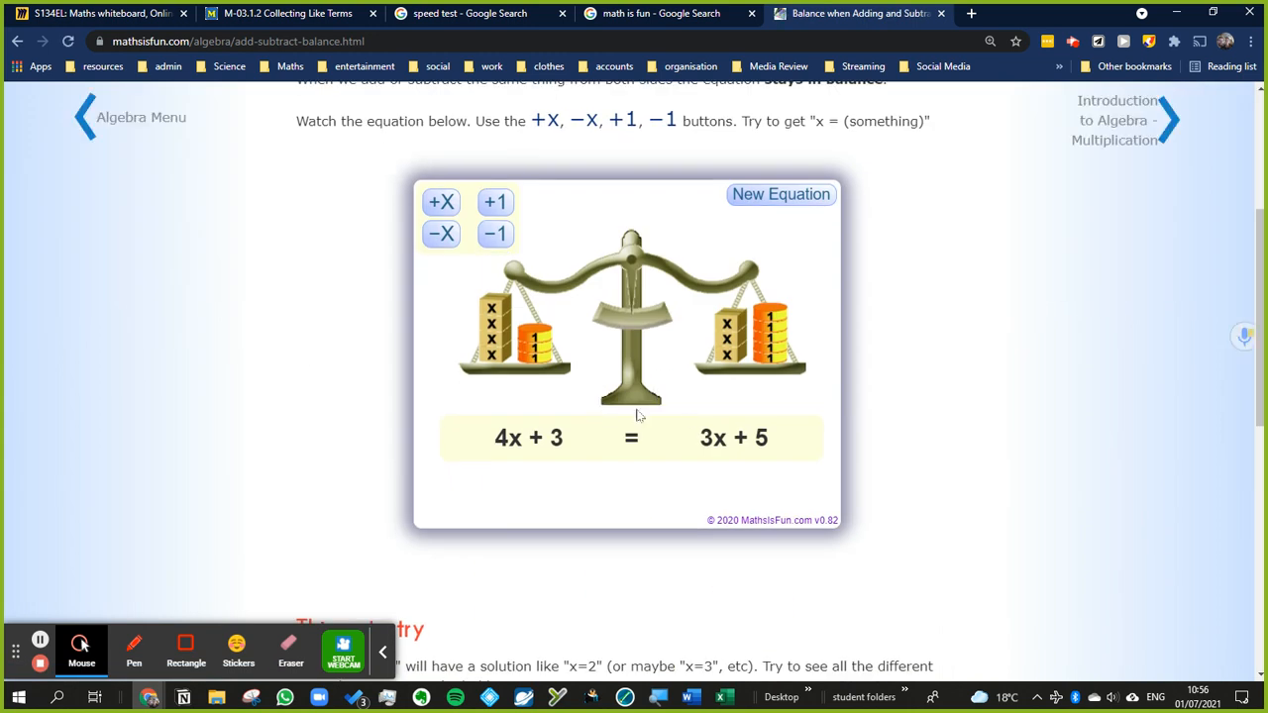
pyautogui.click(88, 116)
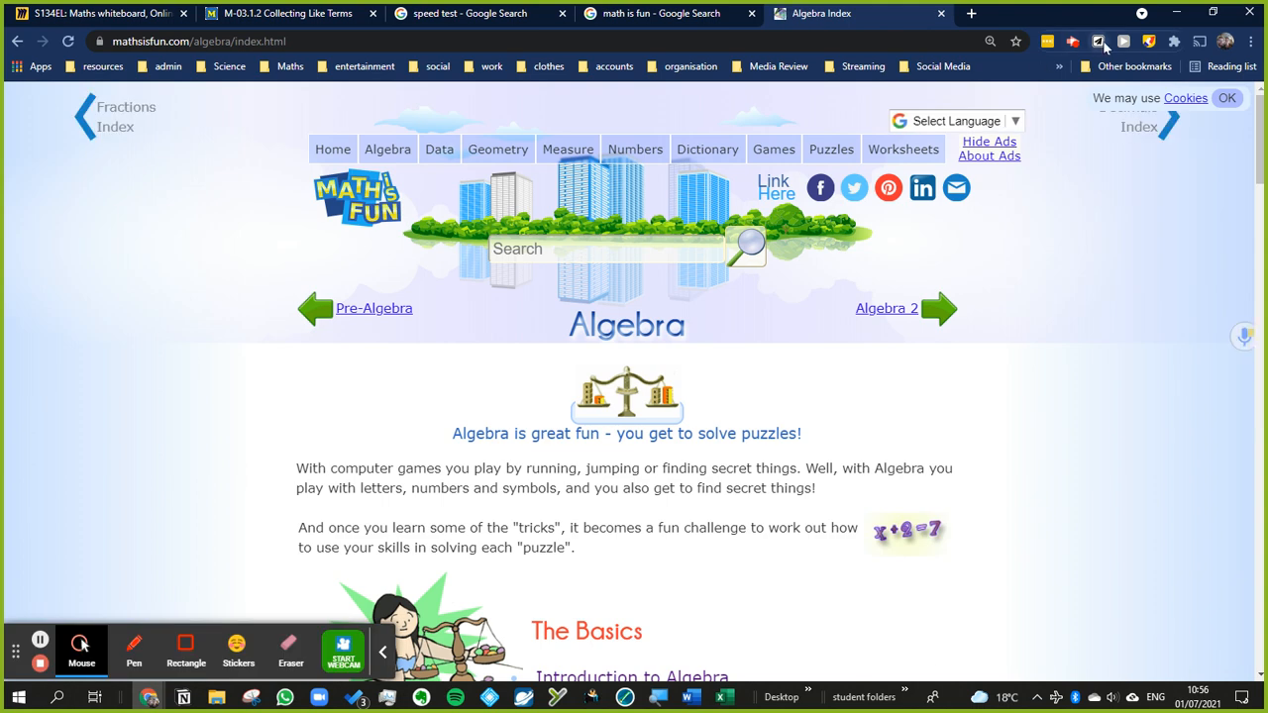
pyautogui.click(1099, 38)
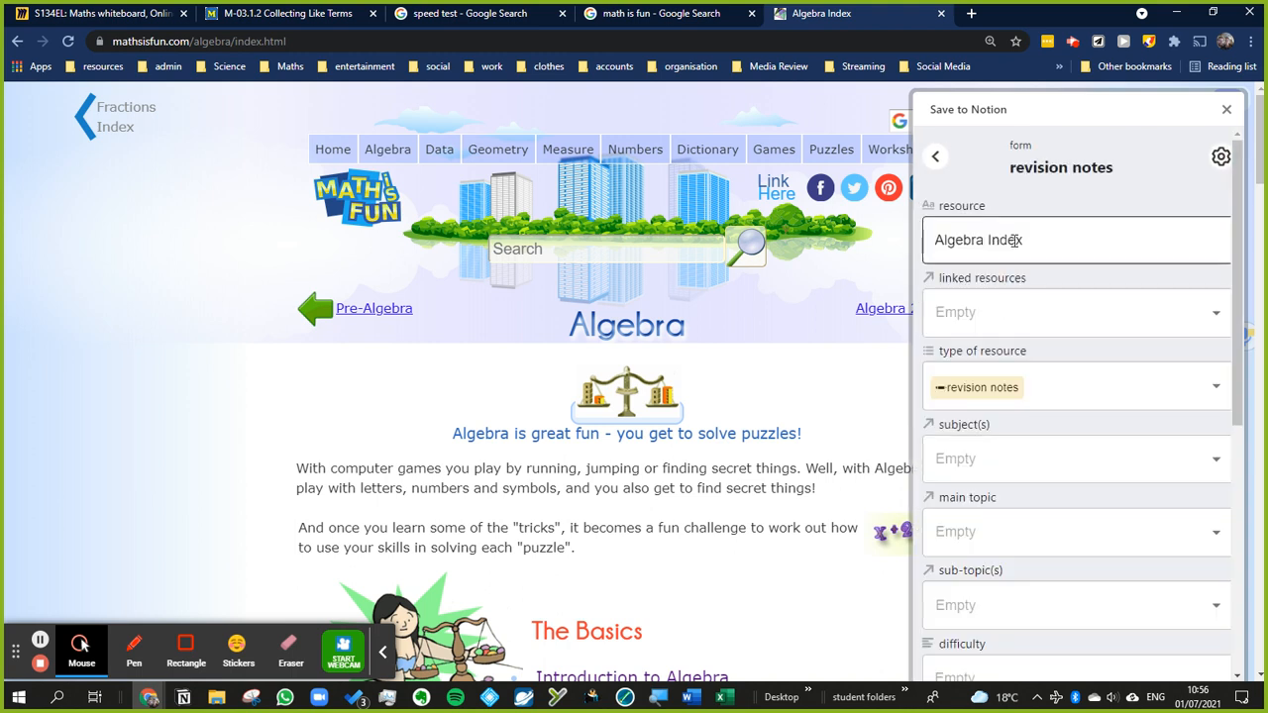
# Retitle the clip 'Algebra revision notes' and save it to Notion
pyautogui.doubleClick(1006, 241)
pyautogui.write('revision notes')
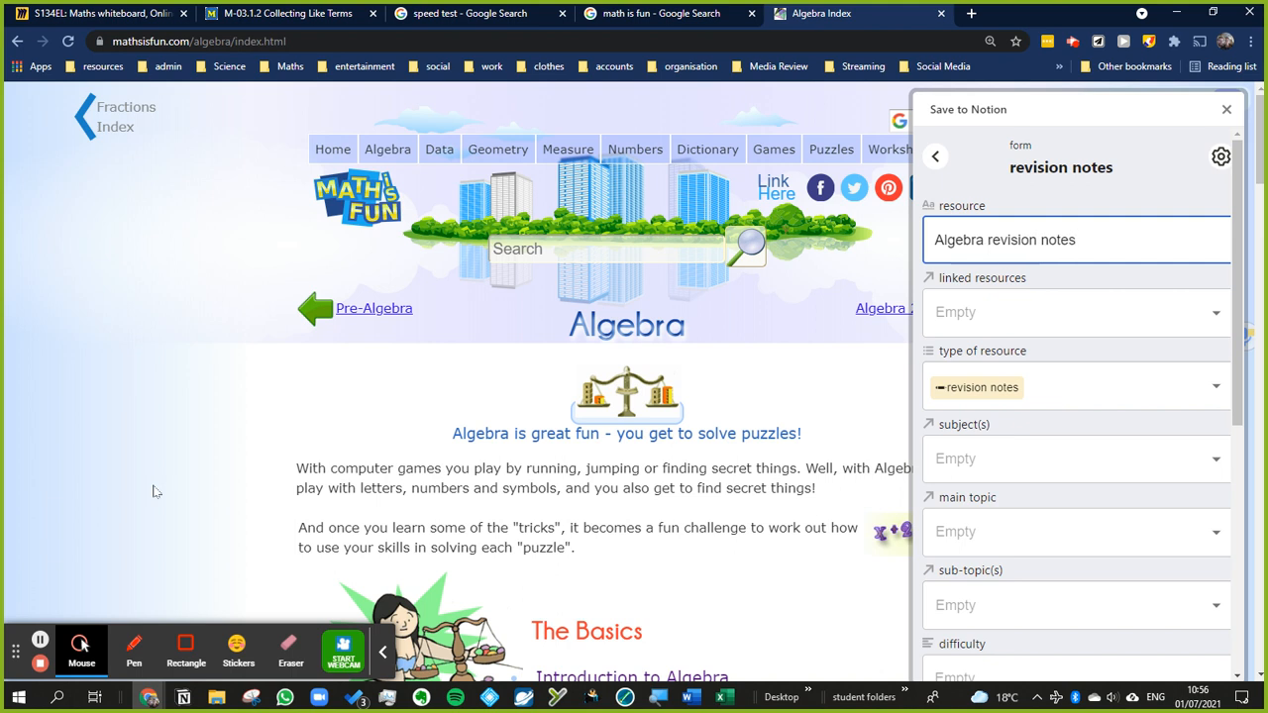
pyautogui.click(1223, 109)
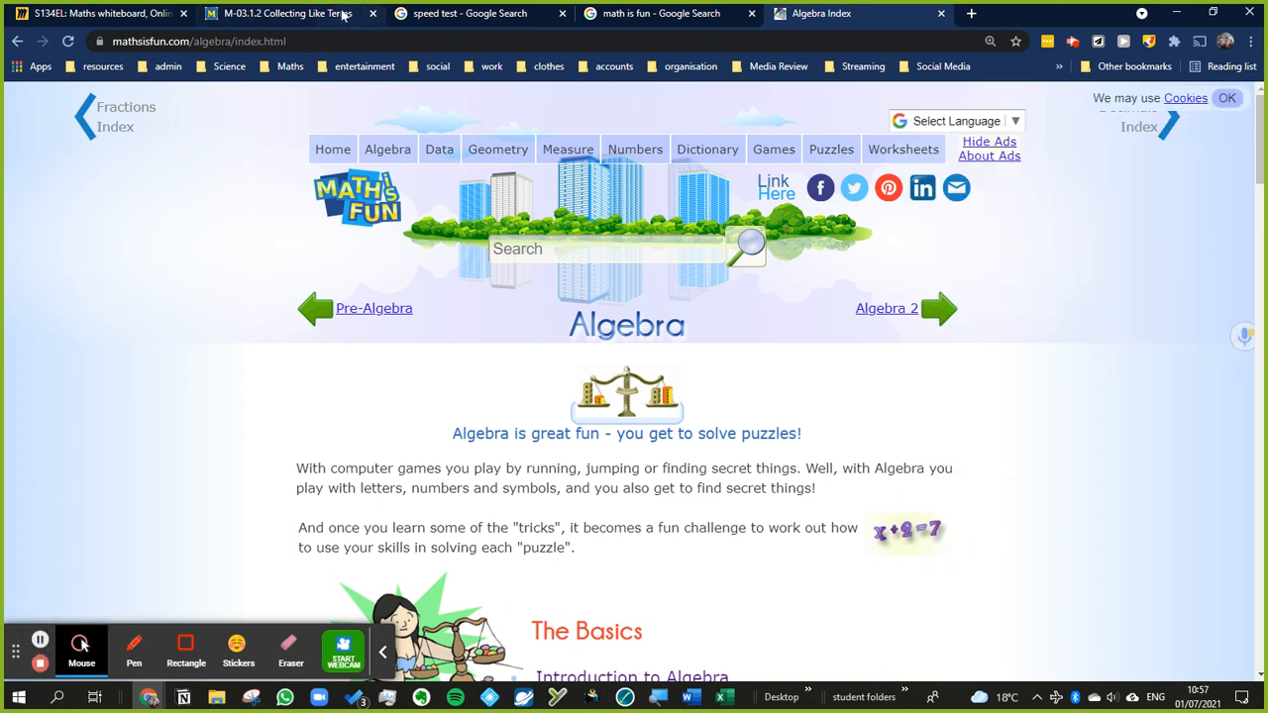
# Return to the Collecting Like Terms tab and scroll through its worksheets, answers, videos and quizzes
pyautogui.click(277, 13)
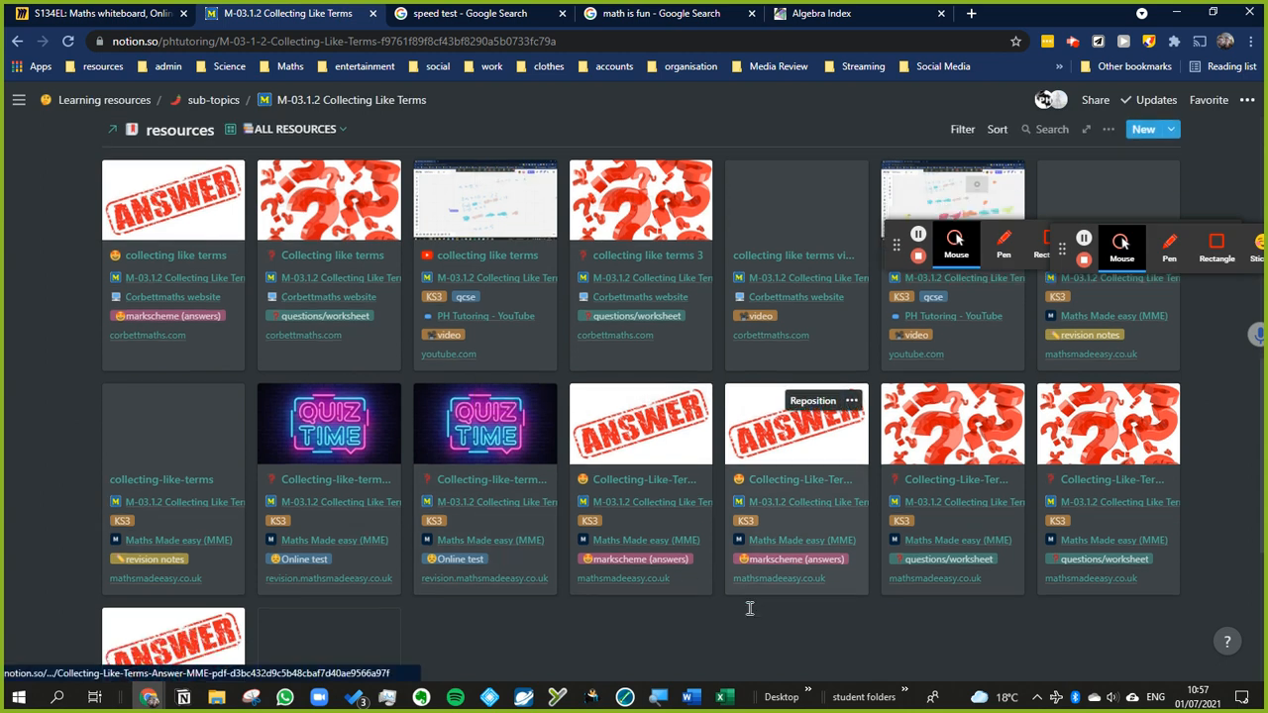
pyautogui.scroll(-3)
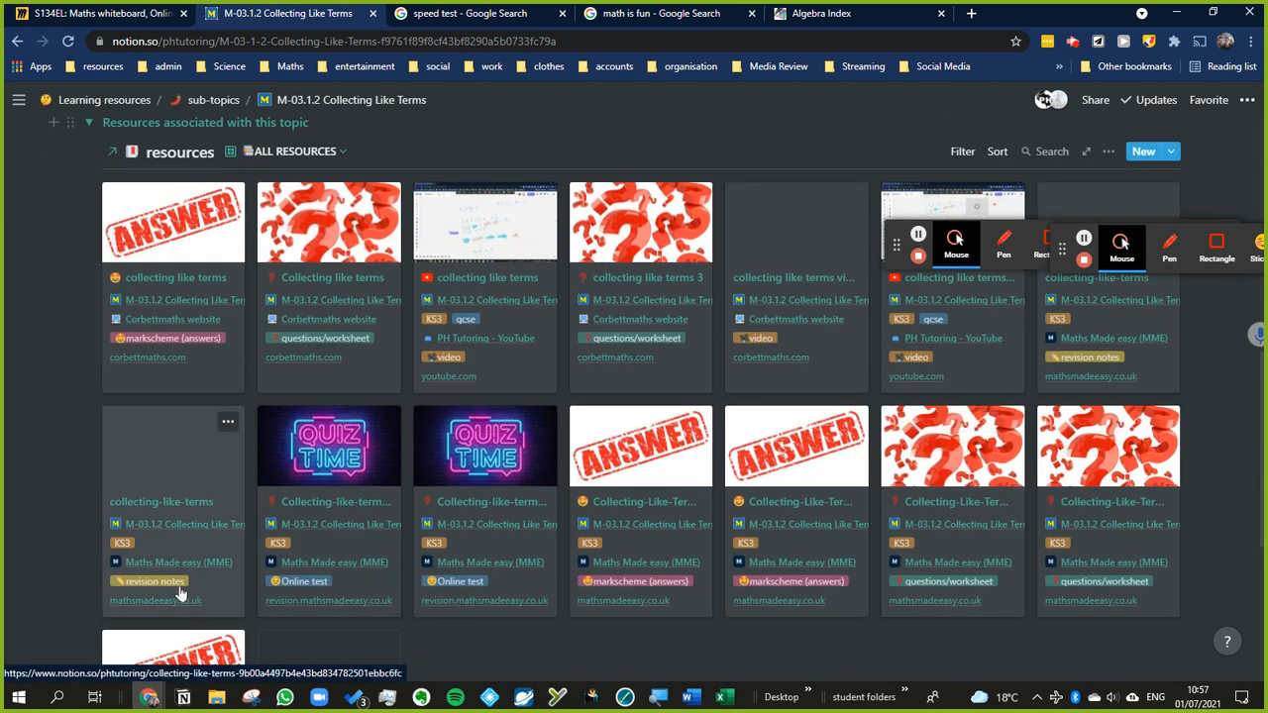
pyautogui.moveTo(793, 445)
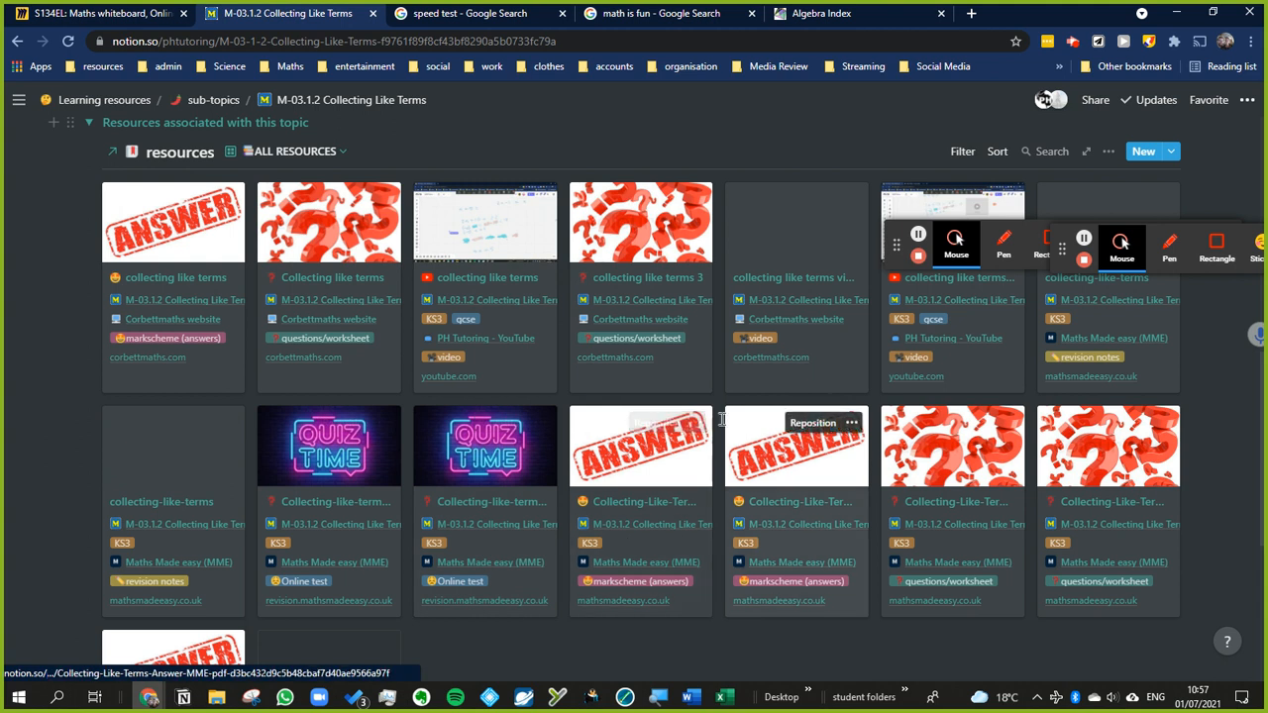
pyautogui.scroll(-3)
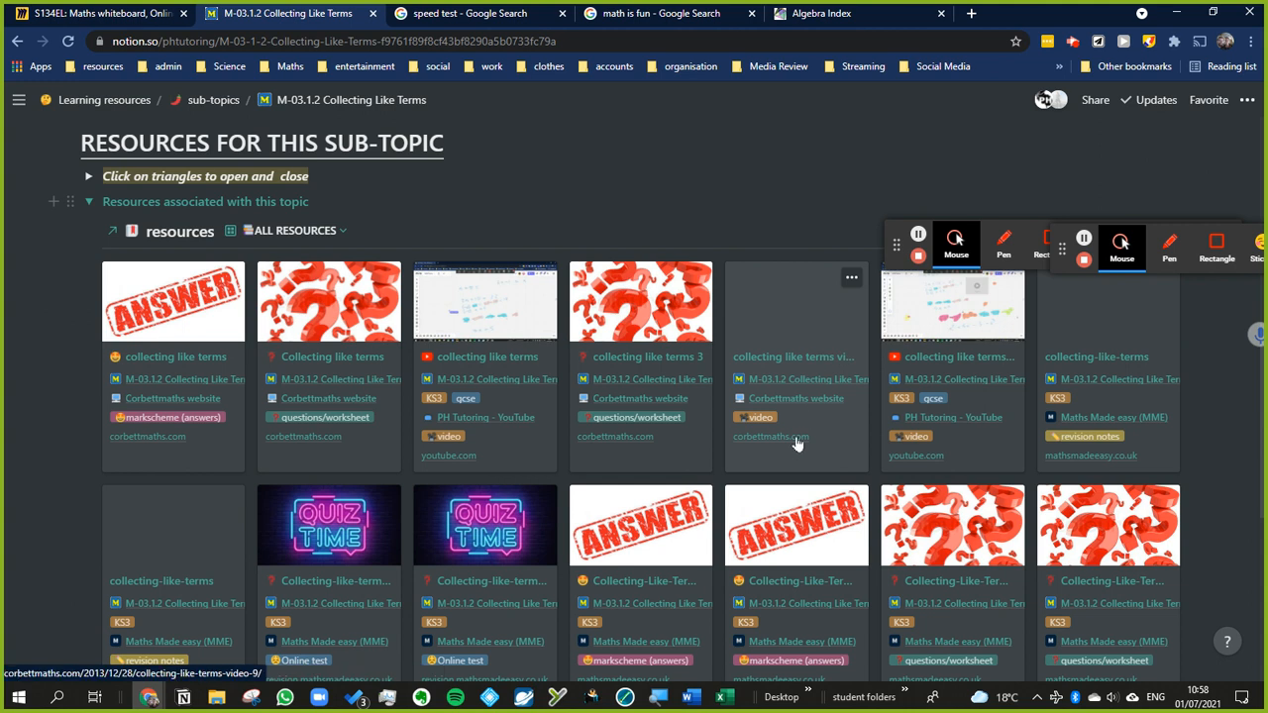
pyautogui.scroll(-3)
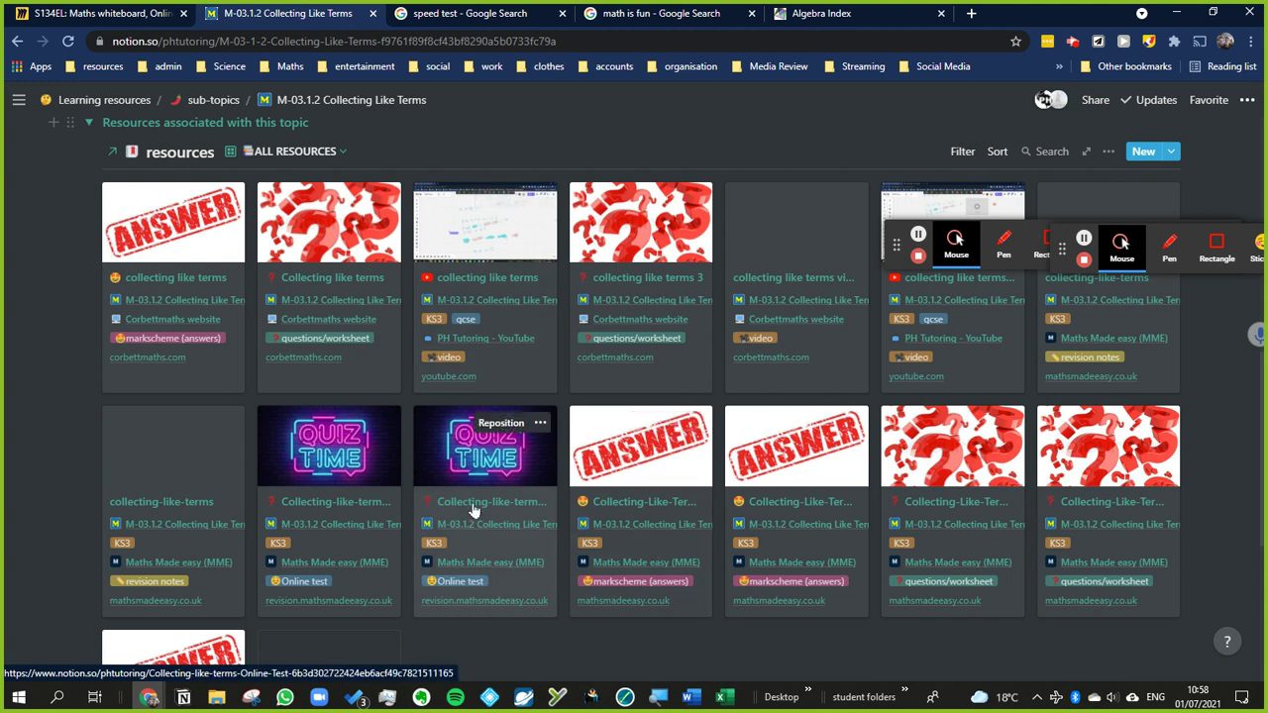
pyautogui.moveTo(476, 581)
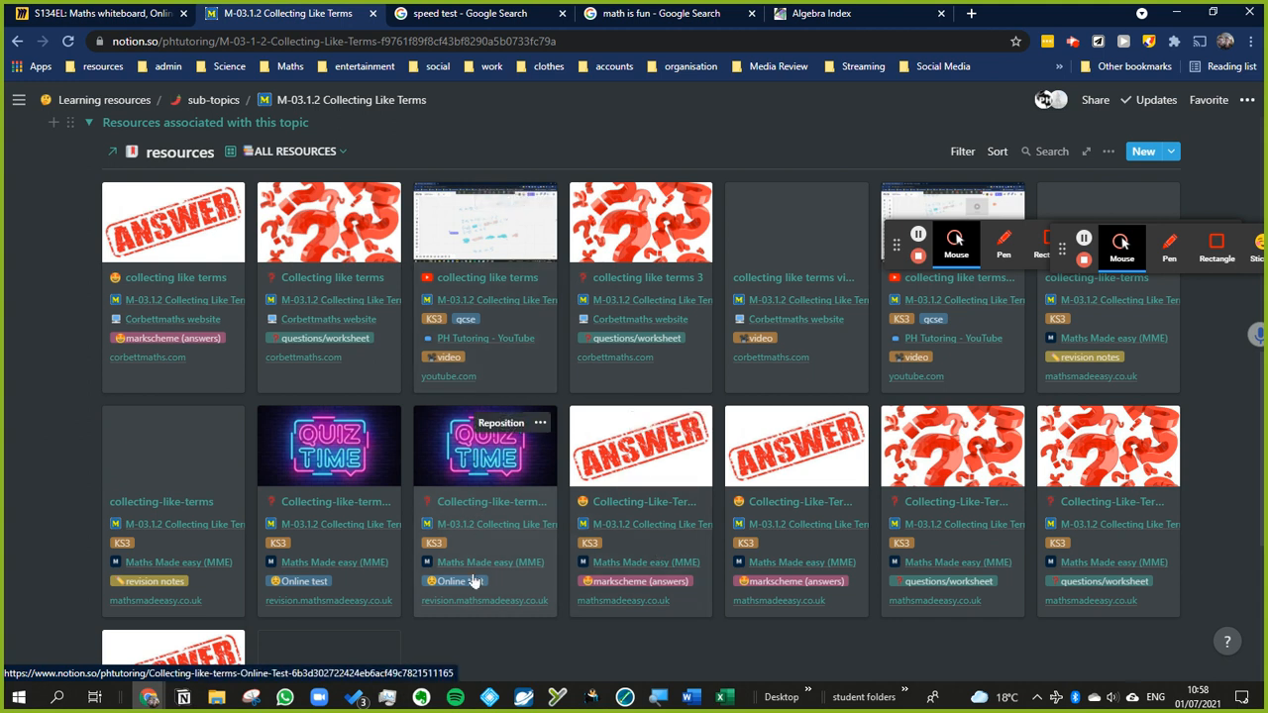
pyautogui.moveTo(459, 612)
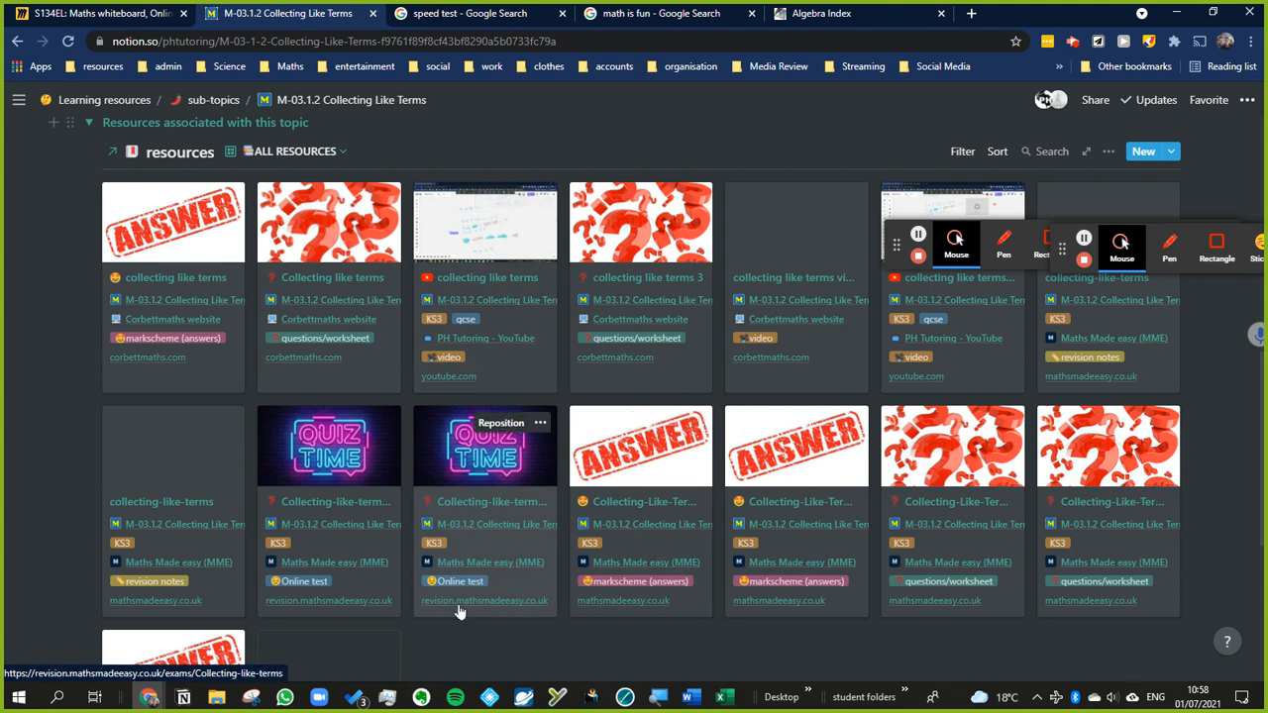
pyautogui.moveTo(468, 607)
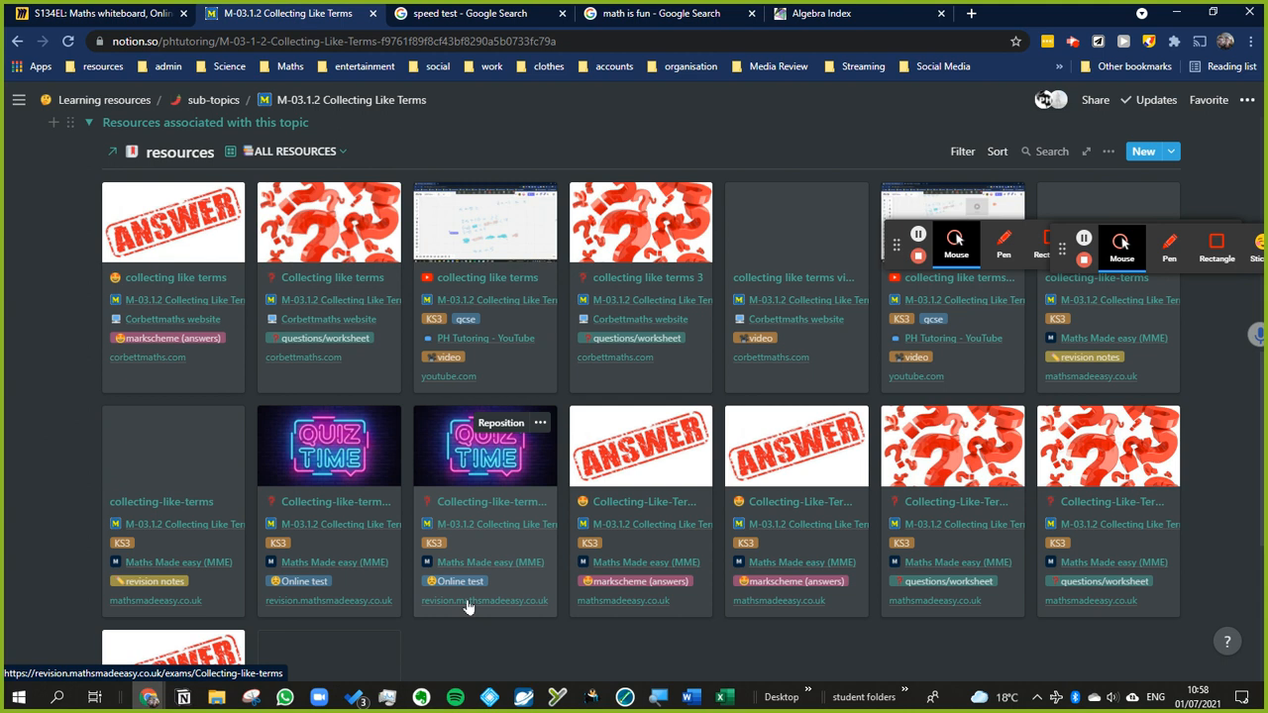